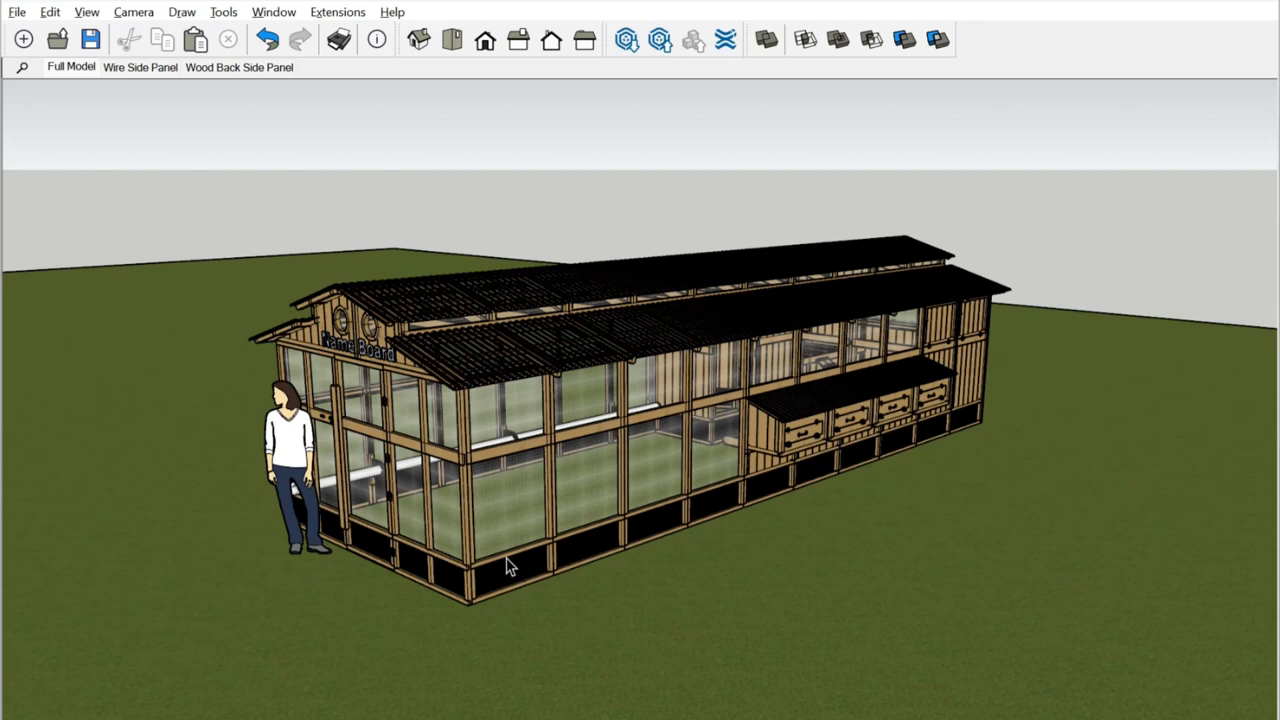
mouse_move(404, 560)
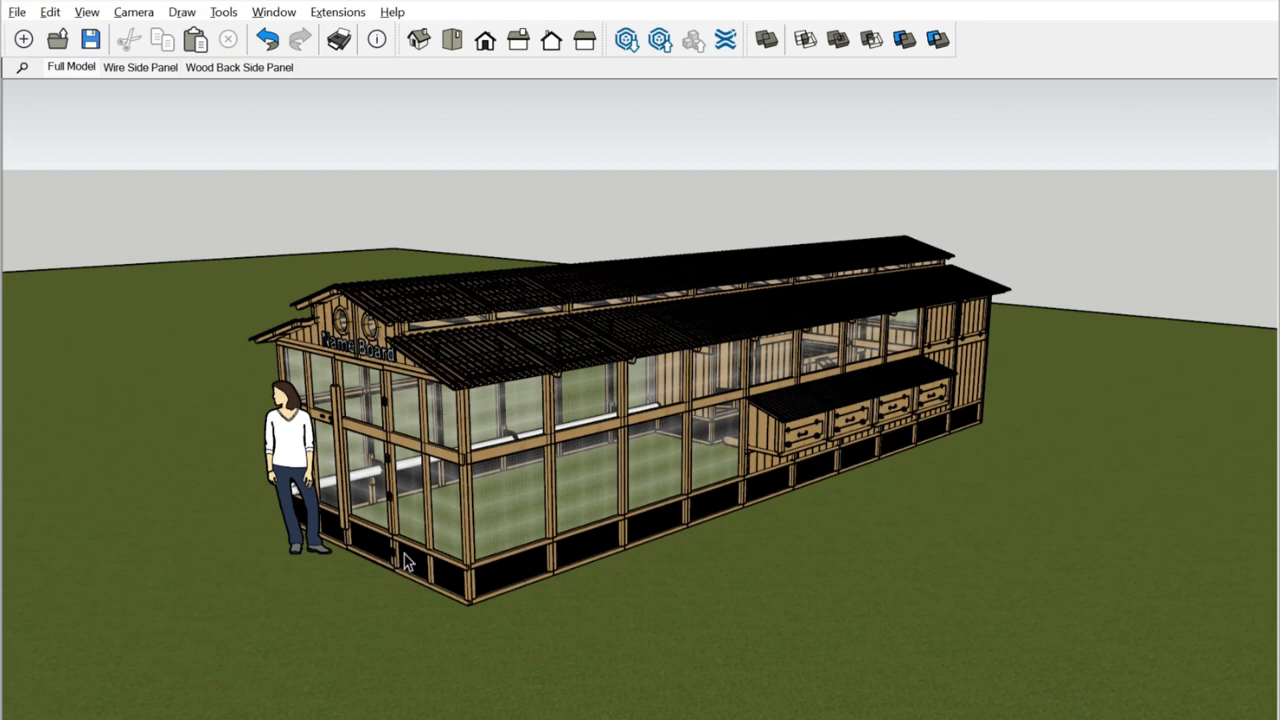
mouse_move(404, 570)
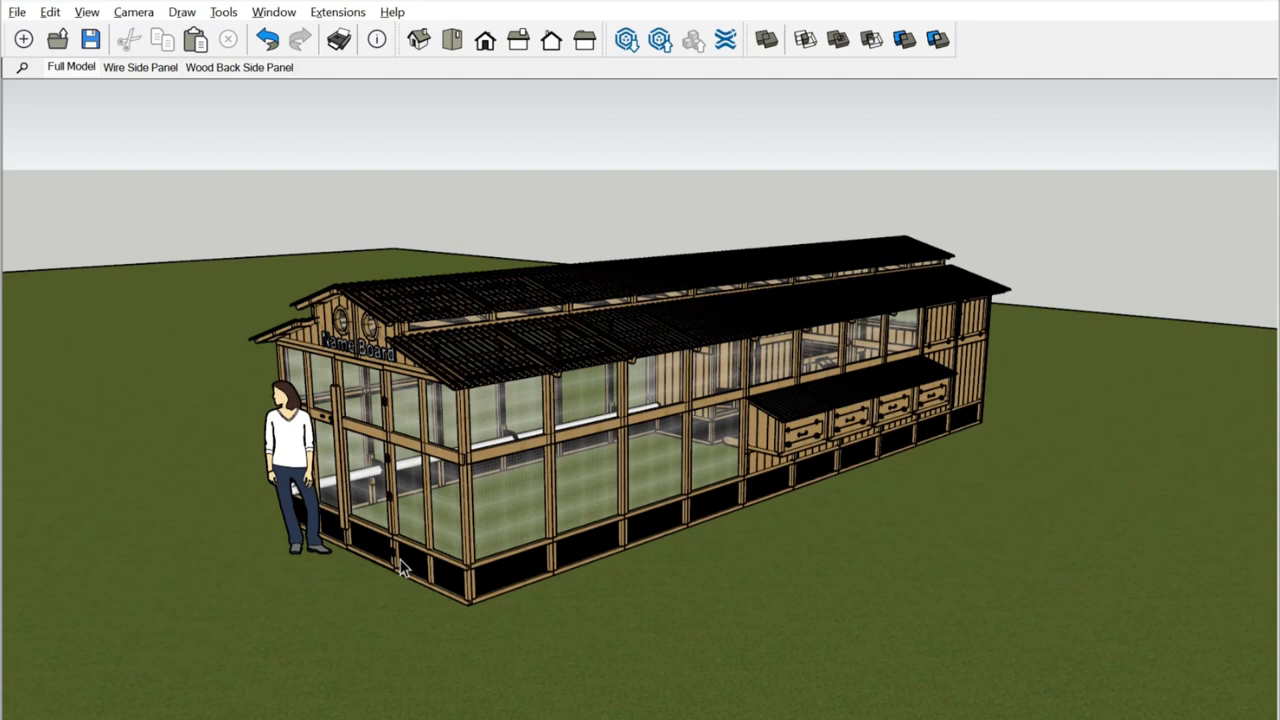
mouse_move(436, 520)
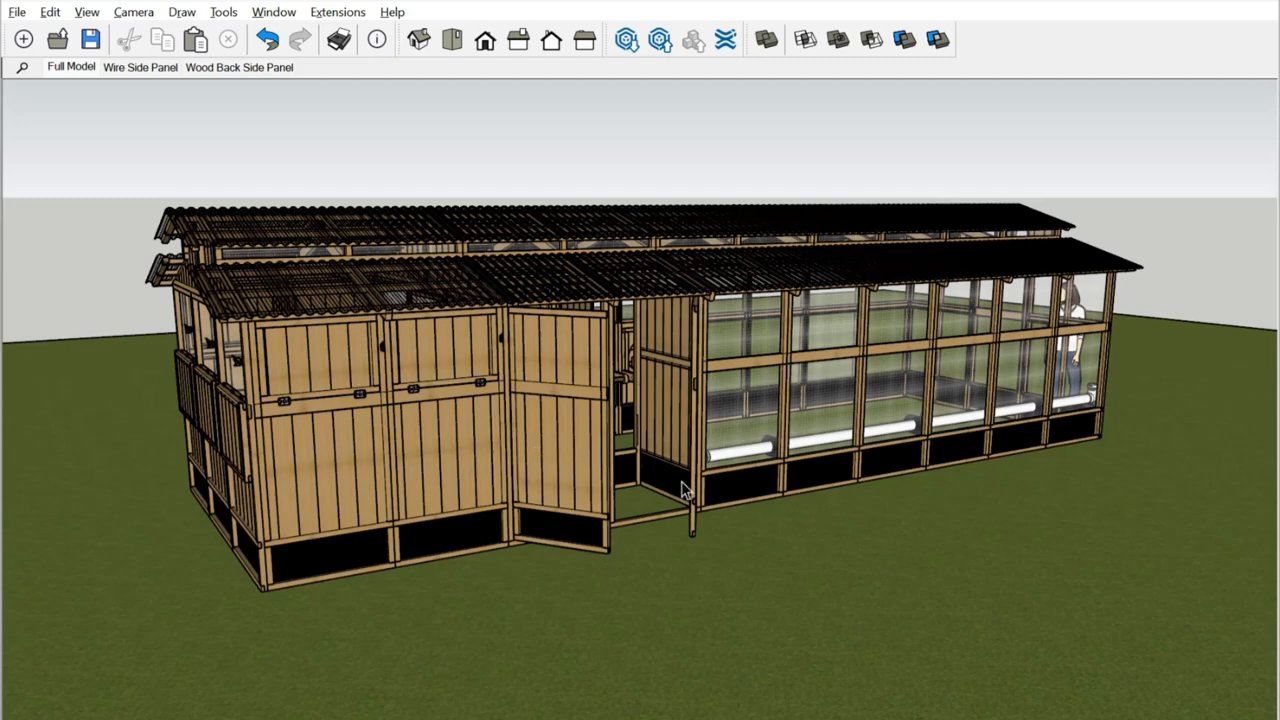
mouse_move(1036, 504)
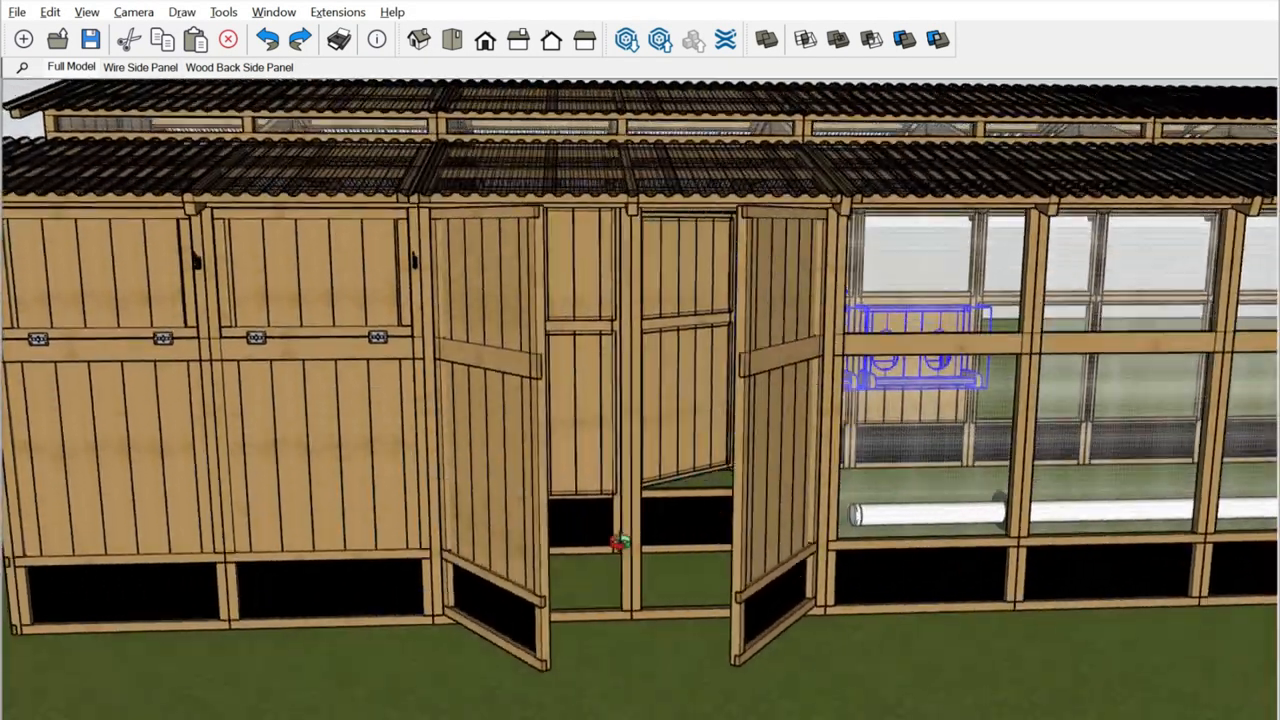
Open the Camera menu to start looking around inside the coop.
click(132, 12)
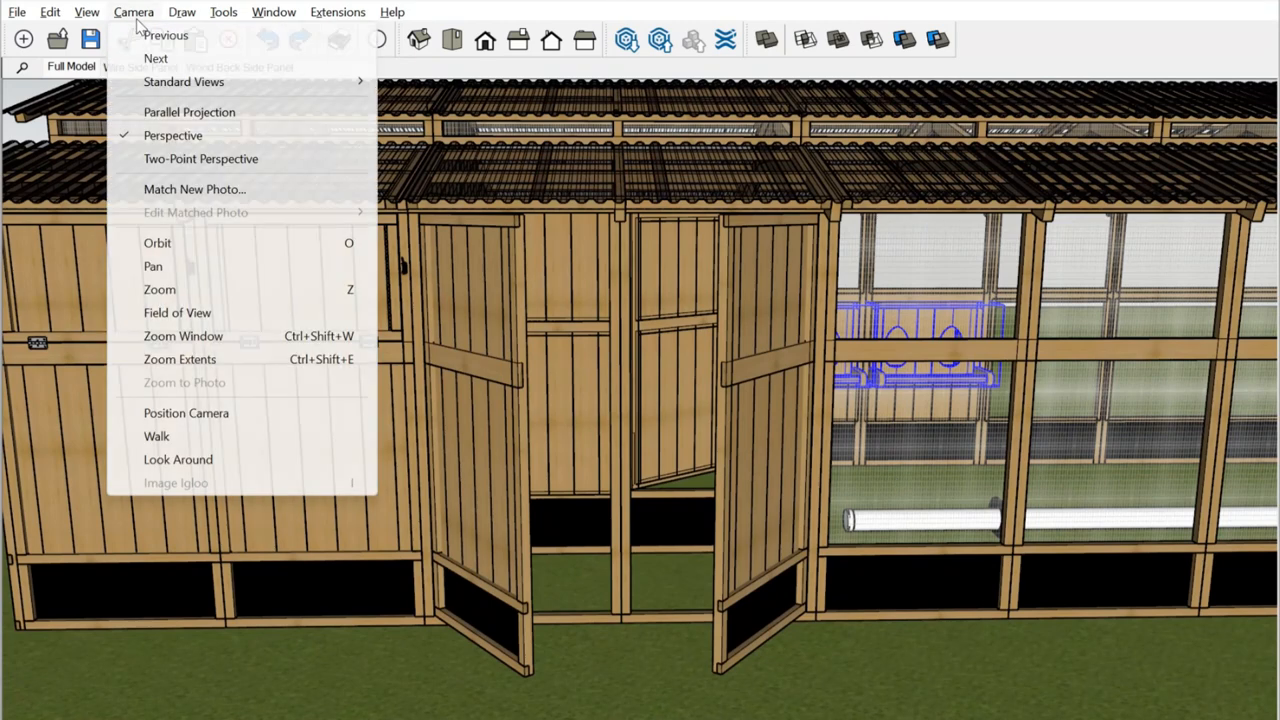
mouse_move(278, 324)
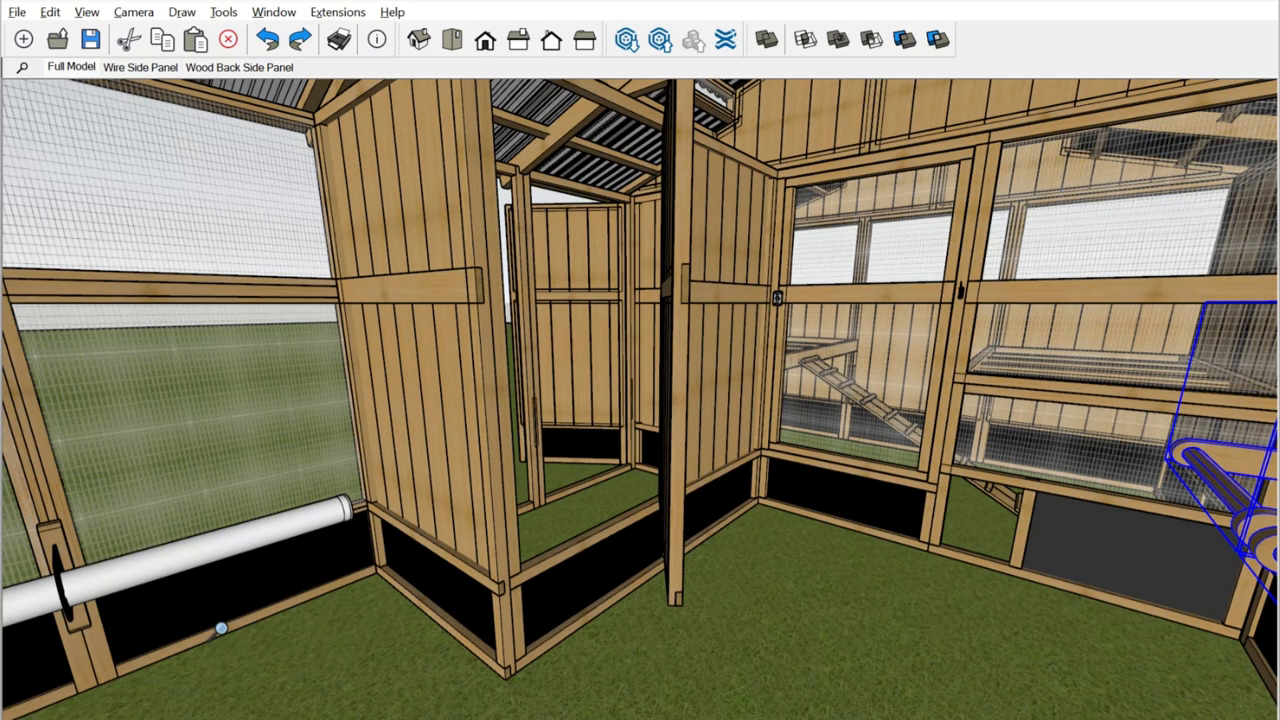
mouse_move(380, 570)
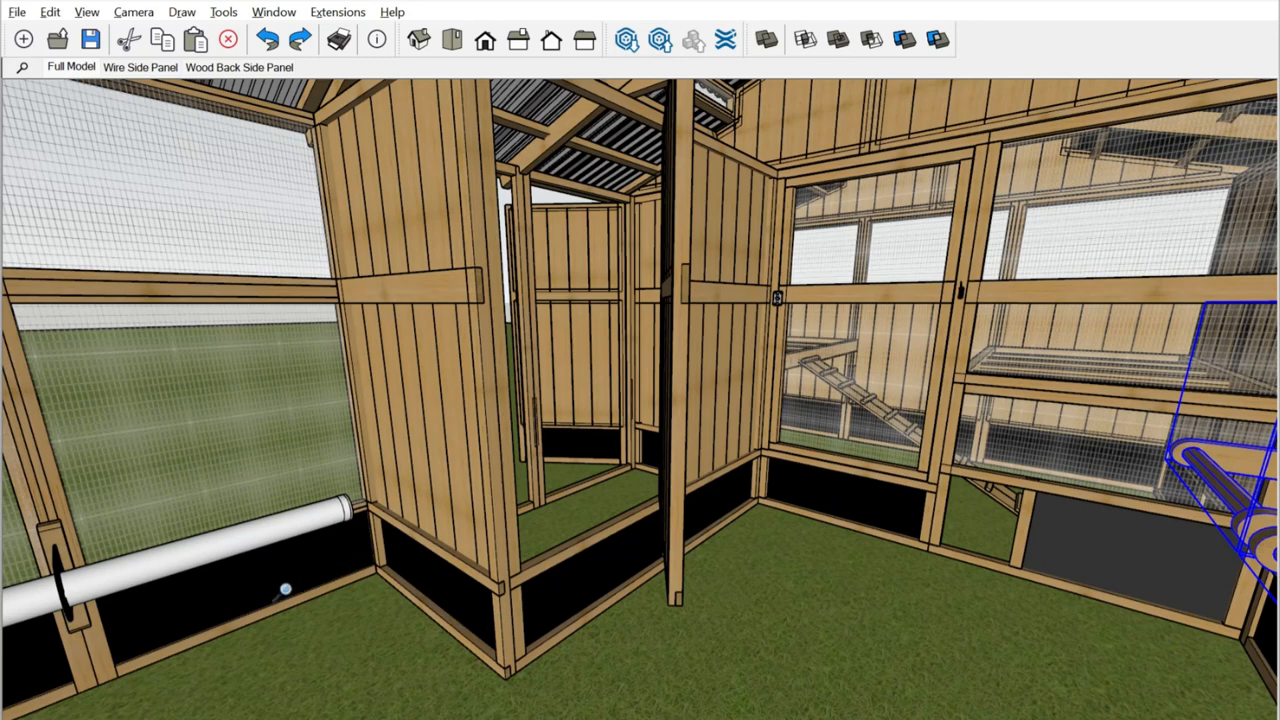
mouse_move(680, 576)
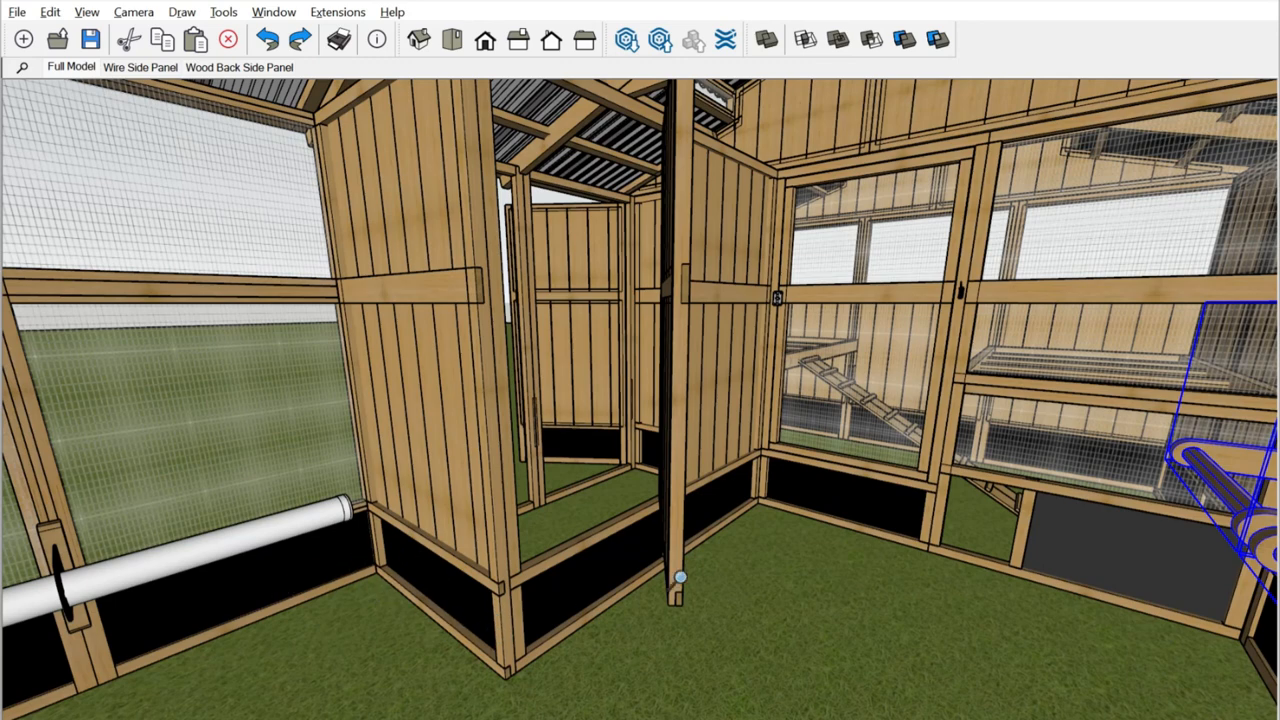
mouse_move(450, 628)
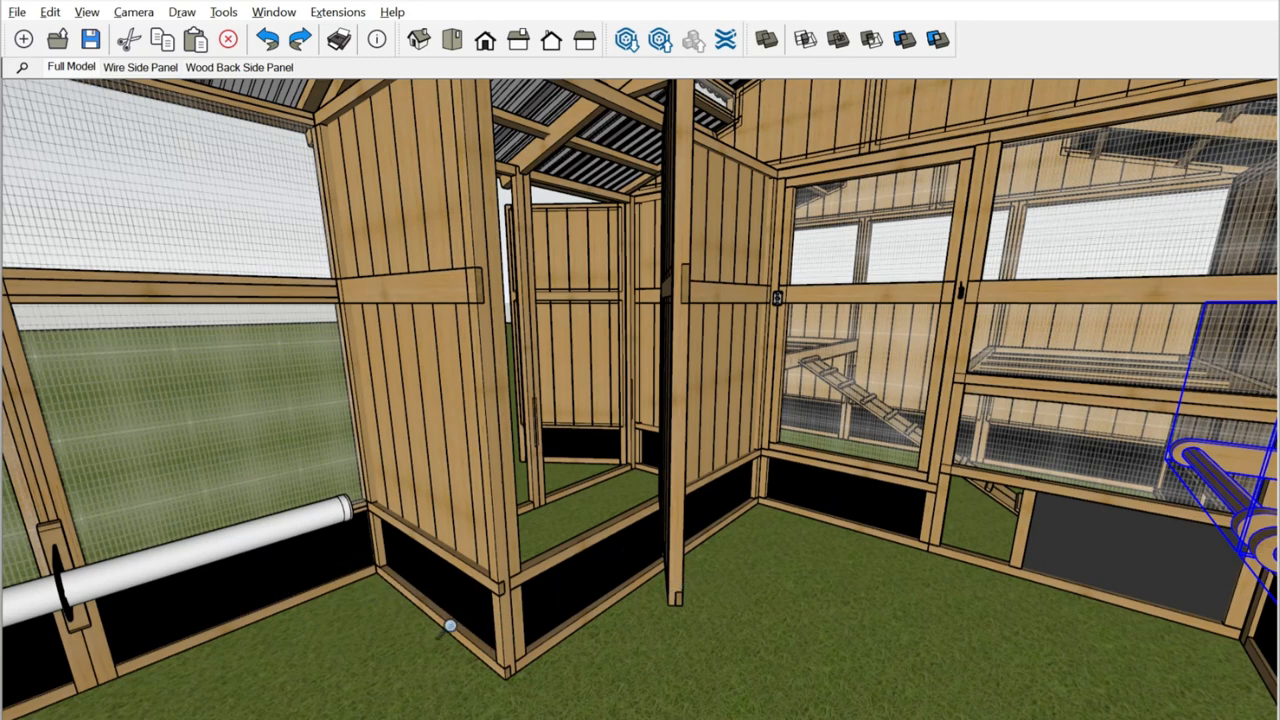
mouse_move(410, 664)
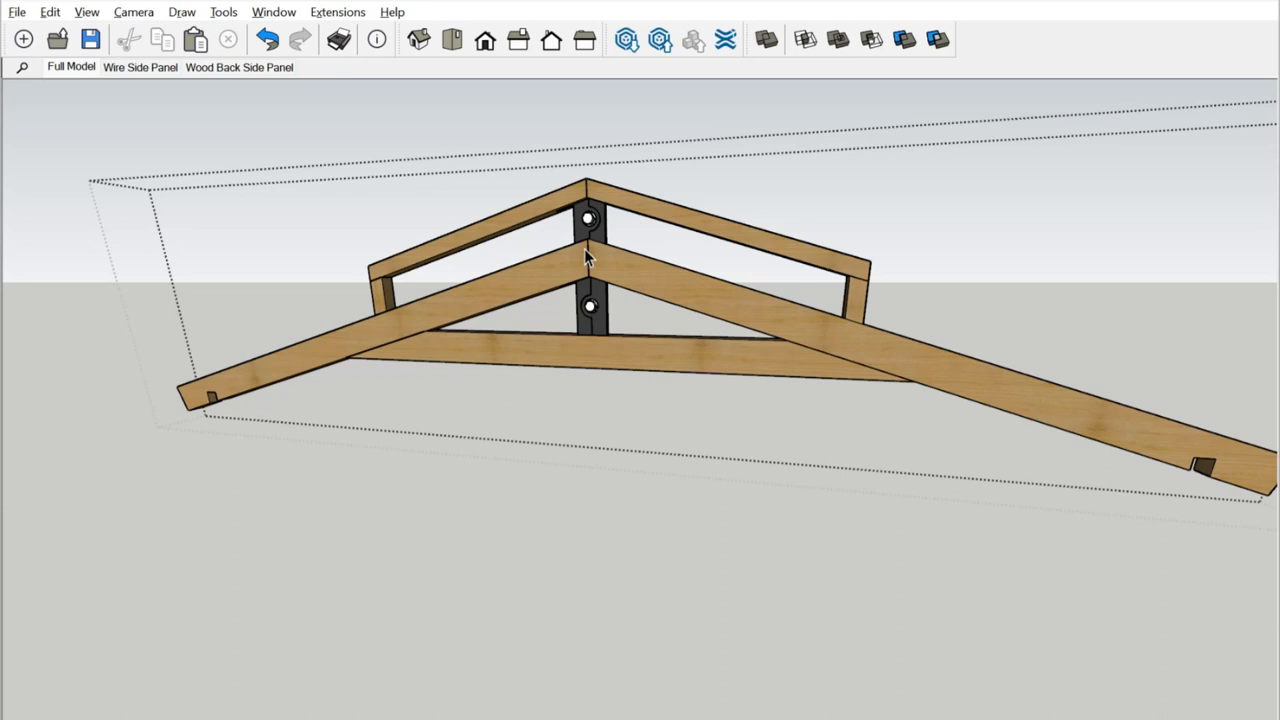
mouse_move(598, 248)
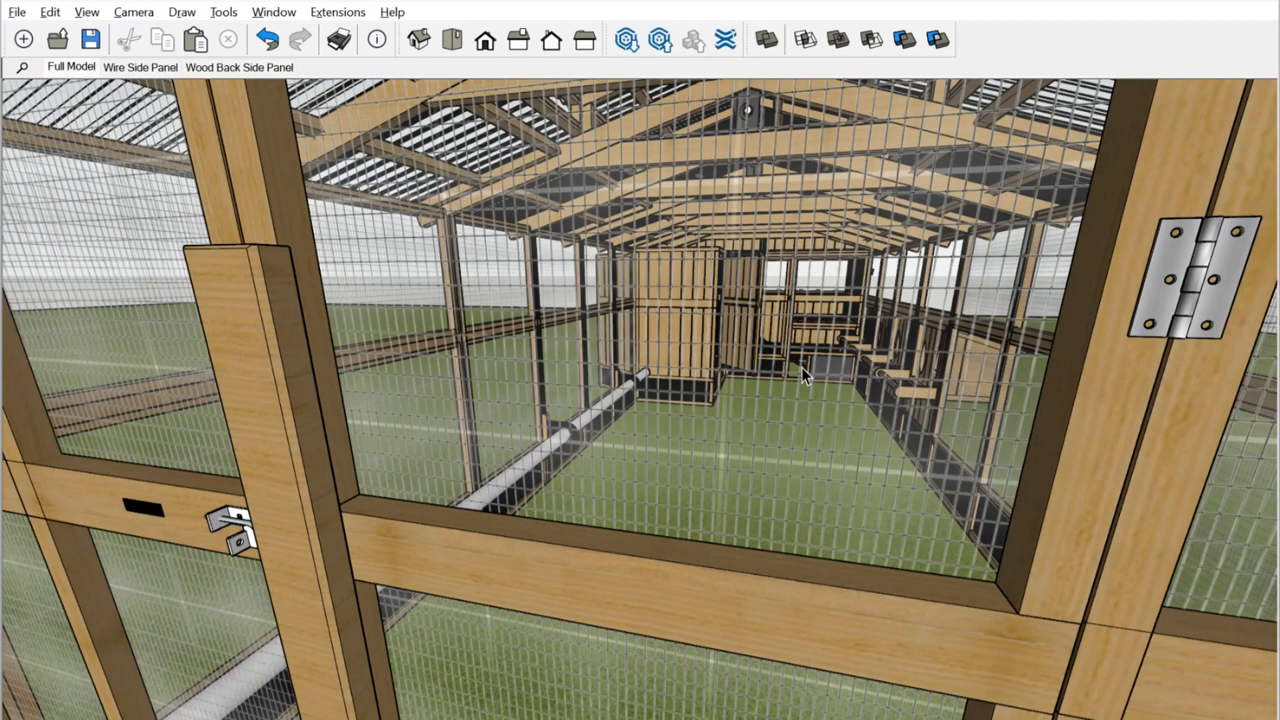
mouse_move(712, 208)
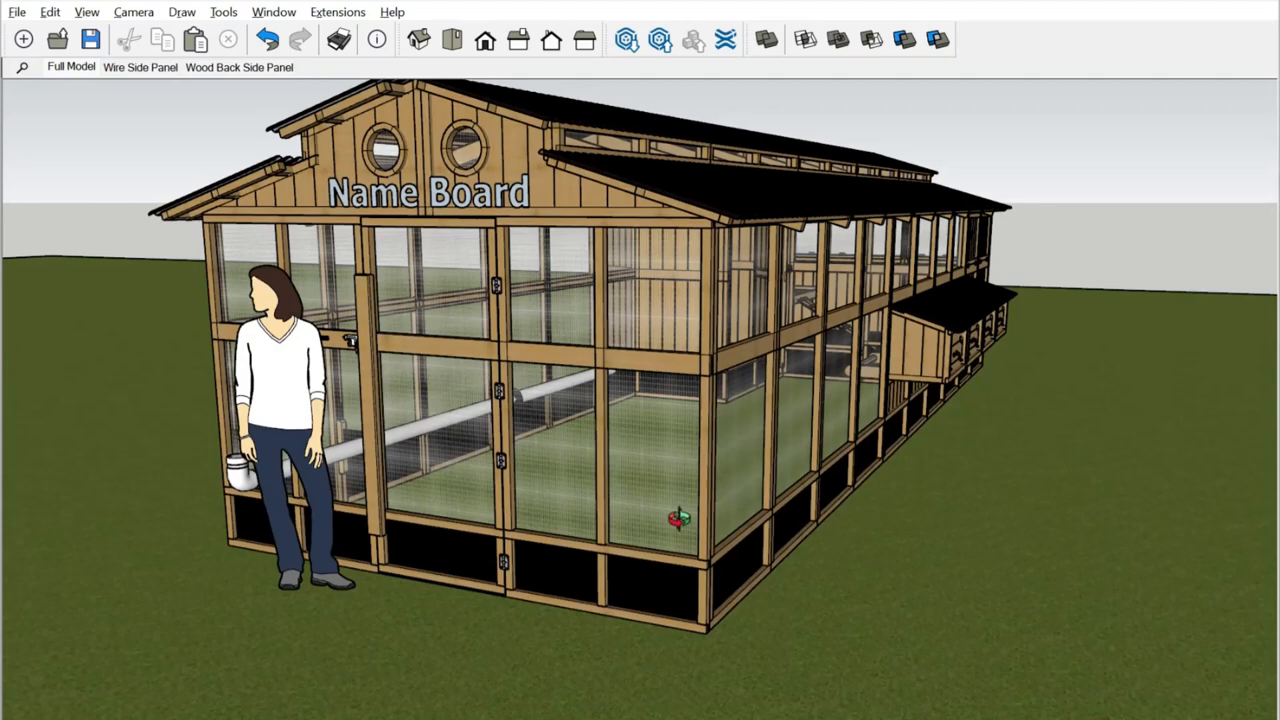
mouse_move(444, 248)
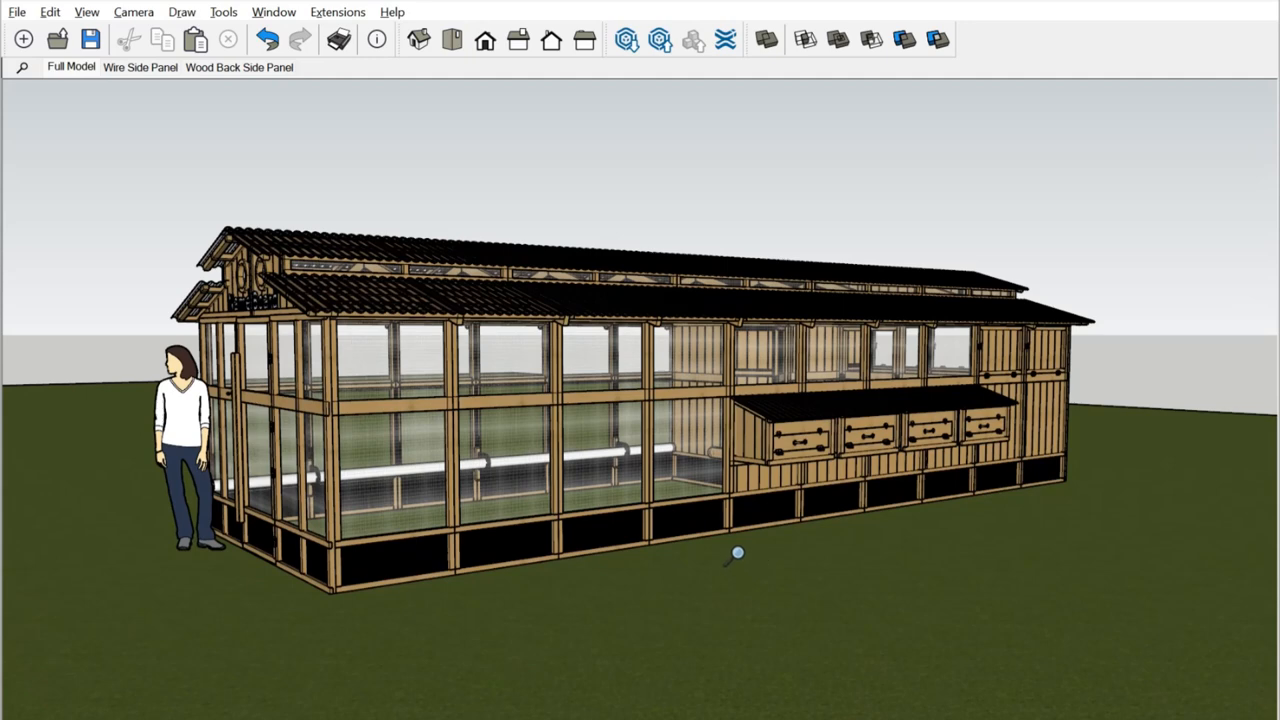
mouse_move(628, 544)
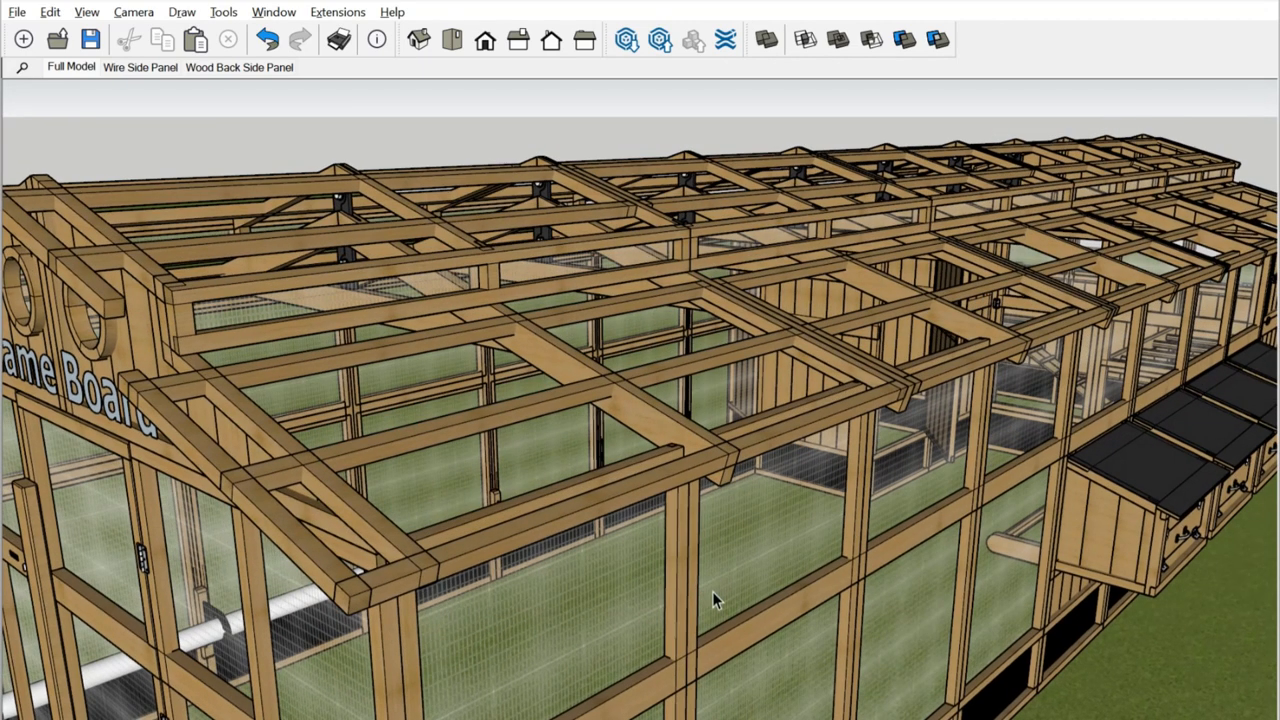
Orbit up close to the roof rafters and purlins with the roofing removed.
drag(716, 600, 300, 240)
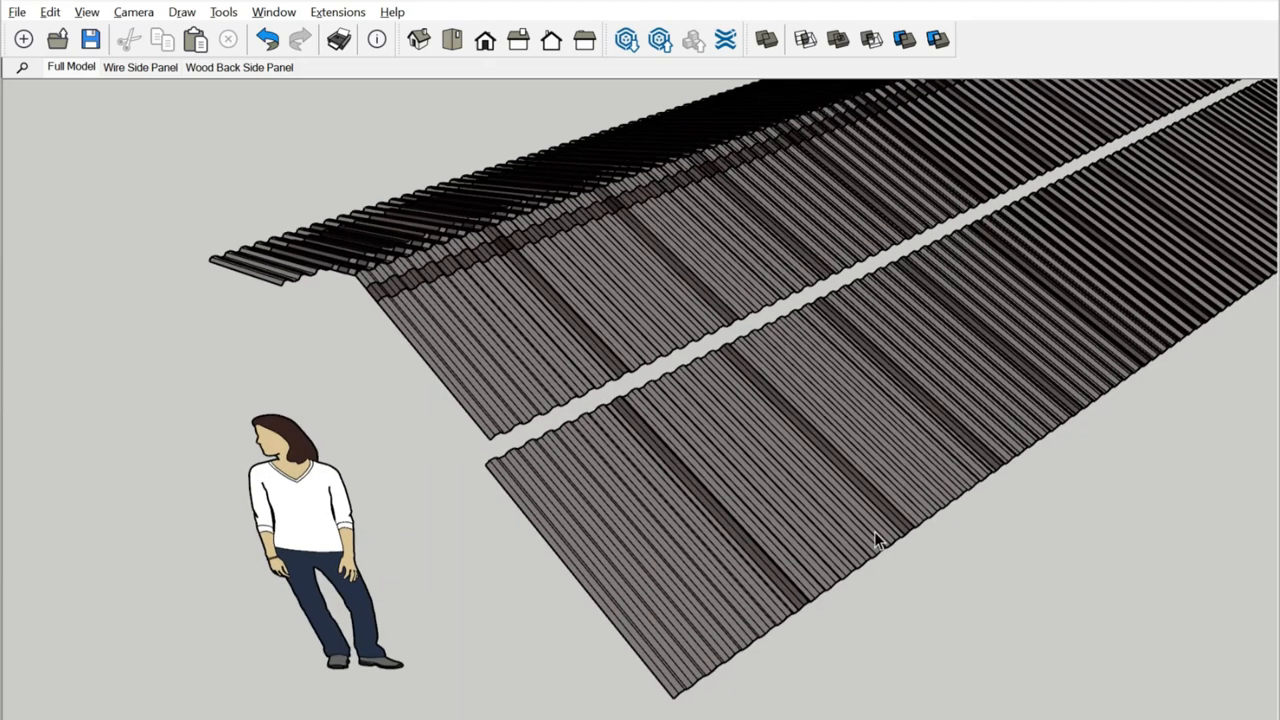
mouse_move(908, 560)
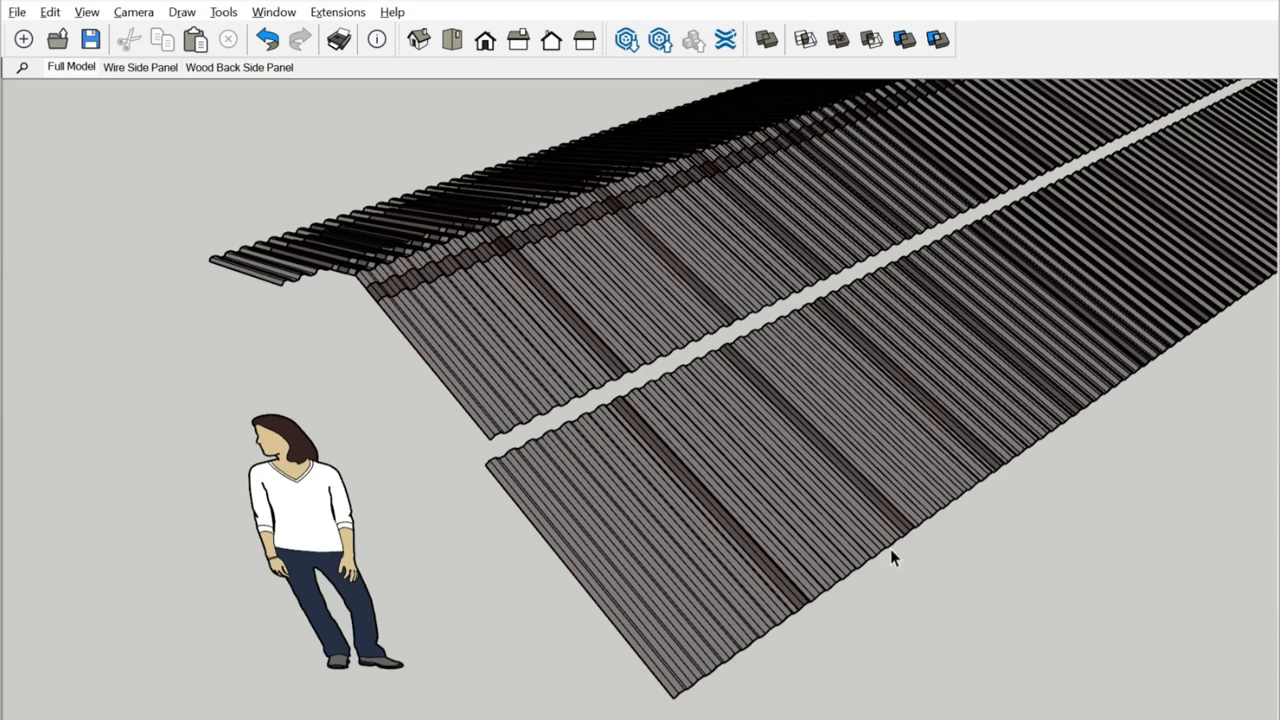
mouse_move(864, 568)
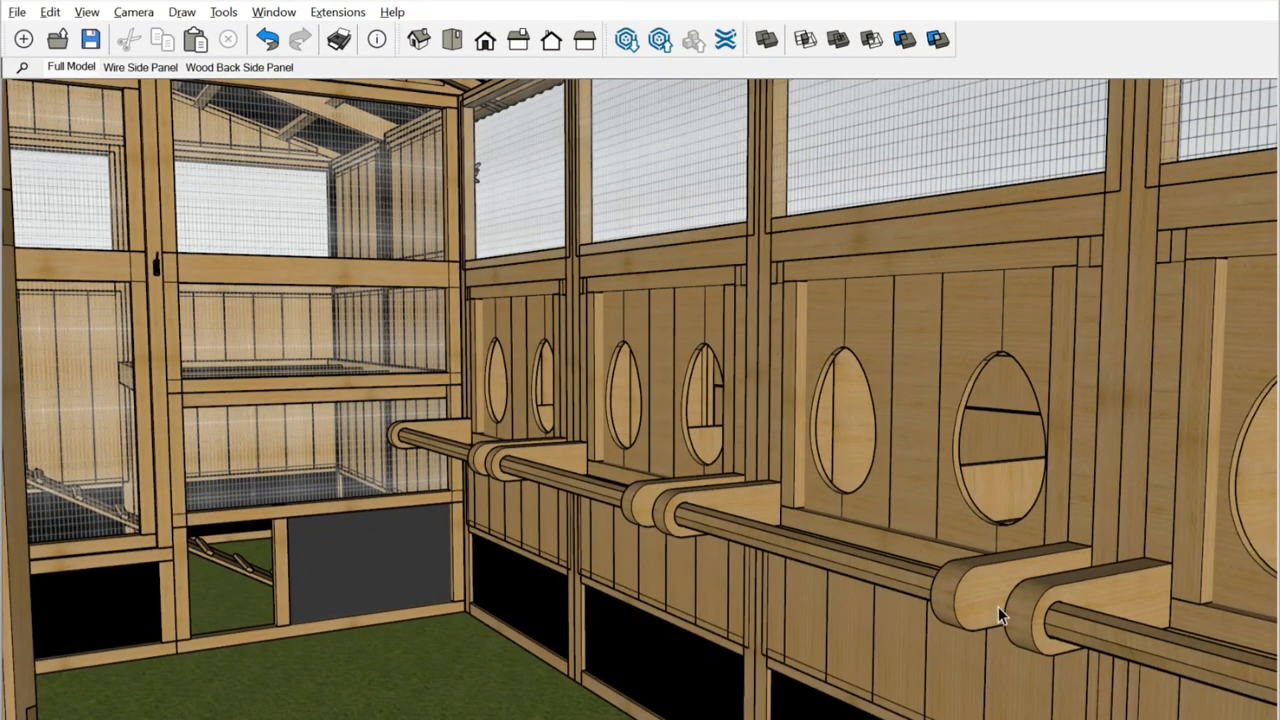
mouse_move(548, 488)
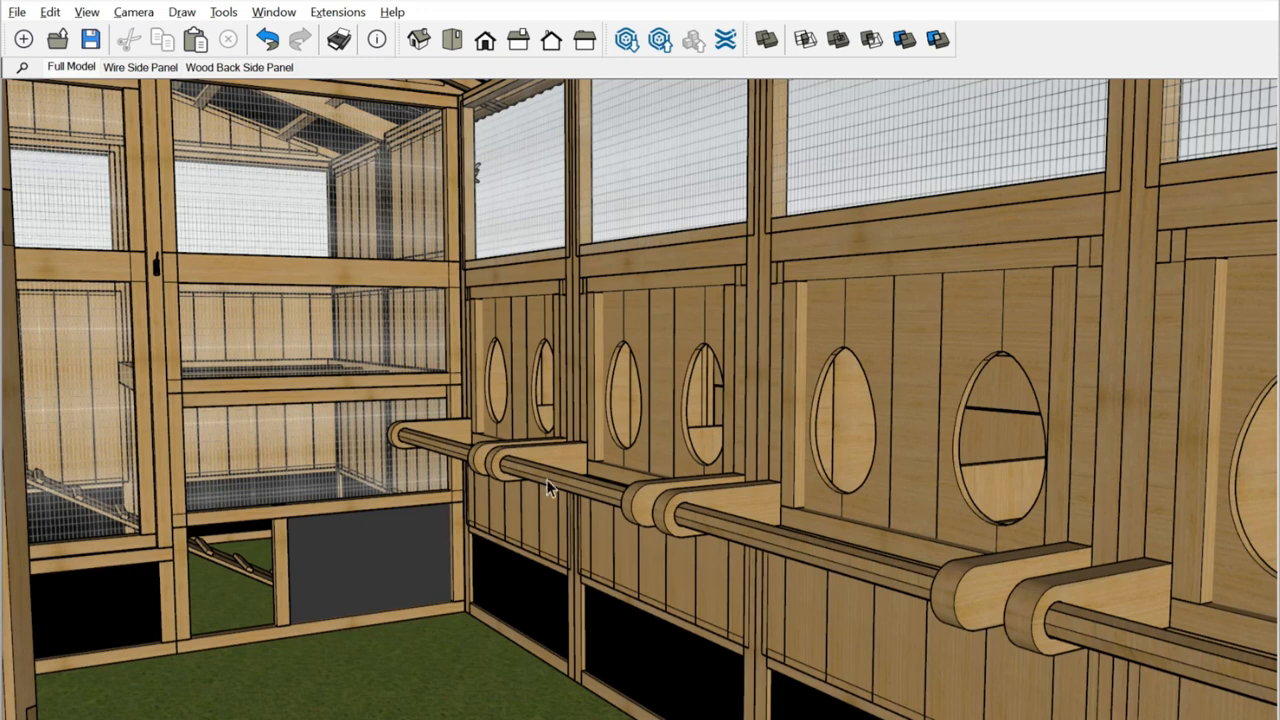
mouse_move(504, 480)
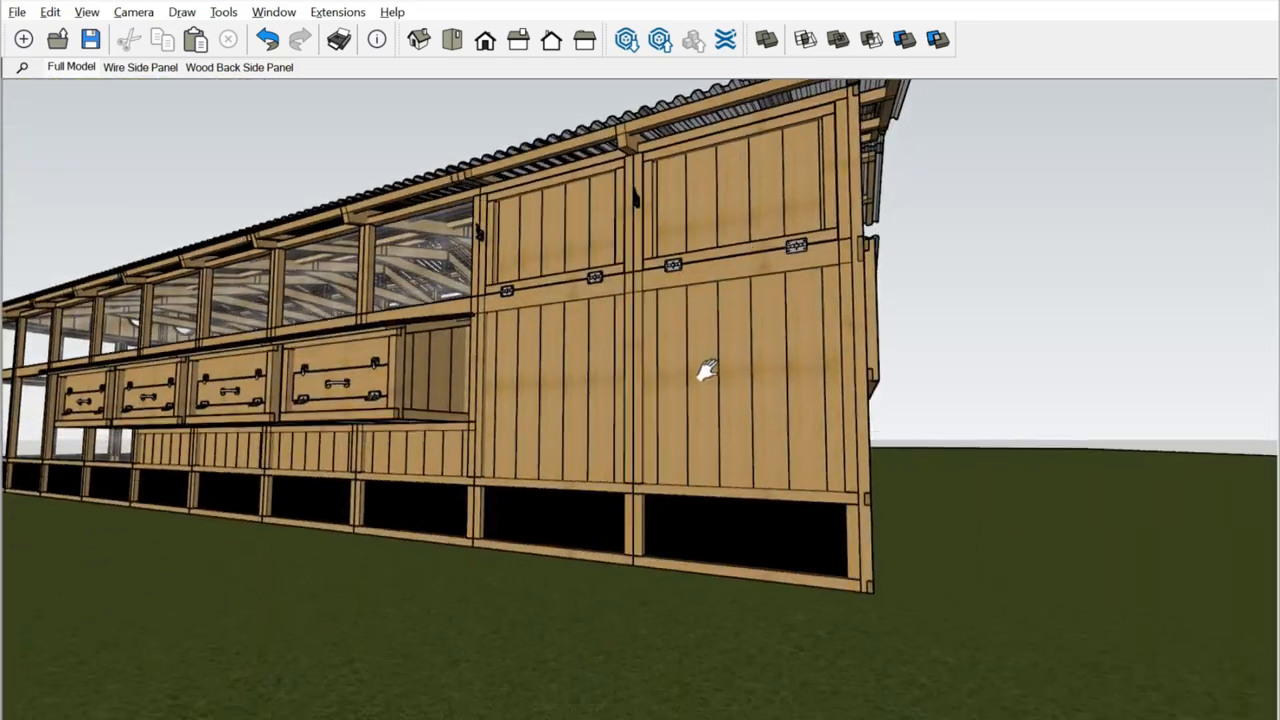
Orbit up to look down into the coop past its long wooden side.
drag(704, 370, 724, 392)
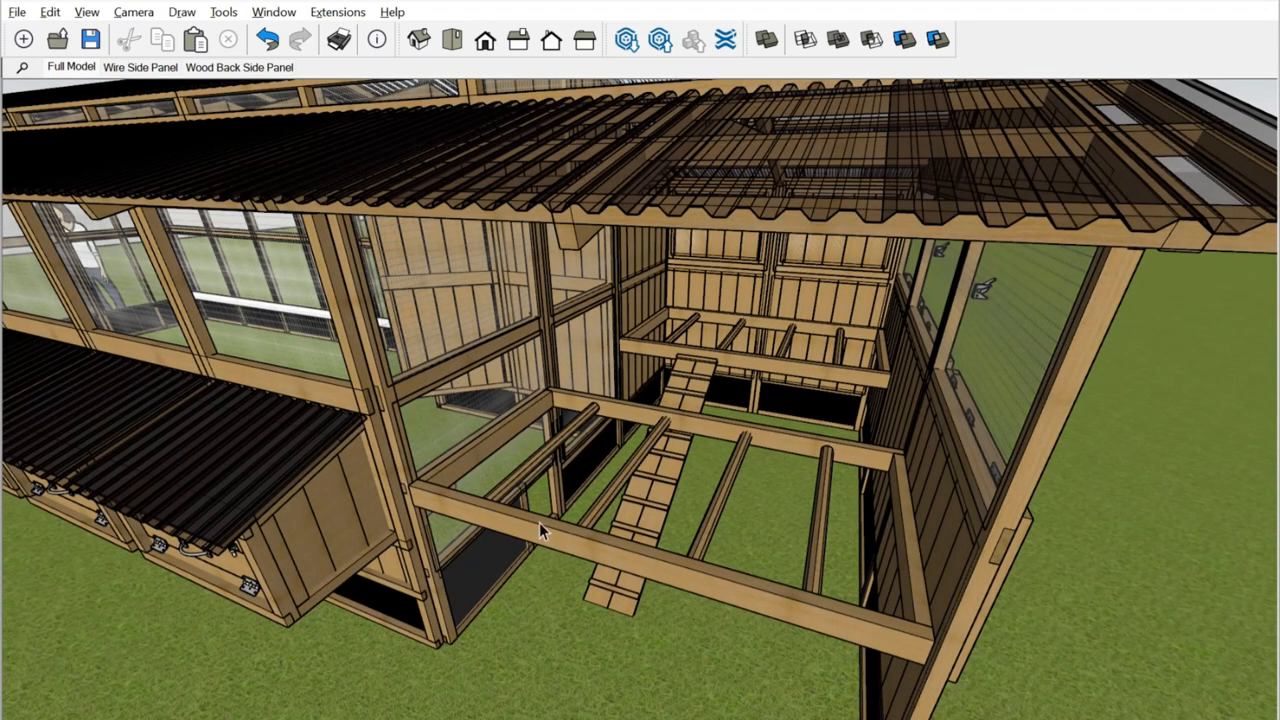
mouse_move(700, 316)
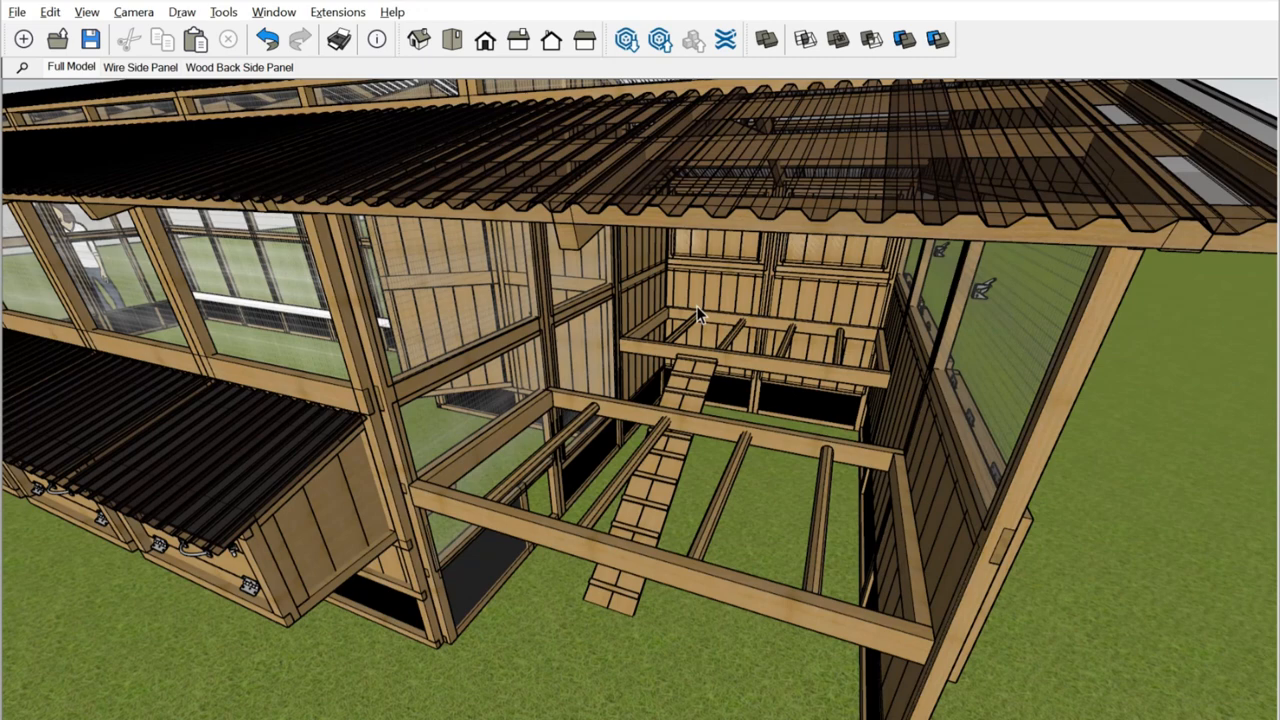
mouse_move(640, 590)
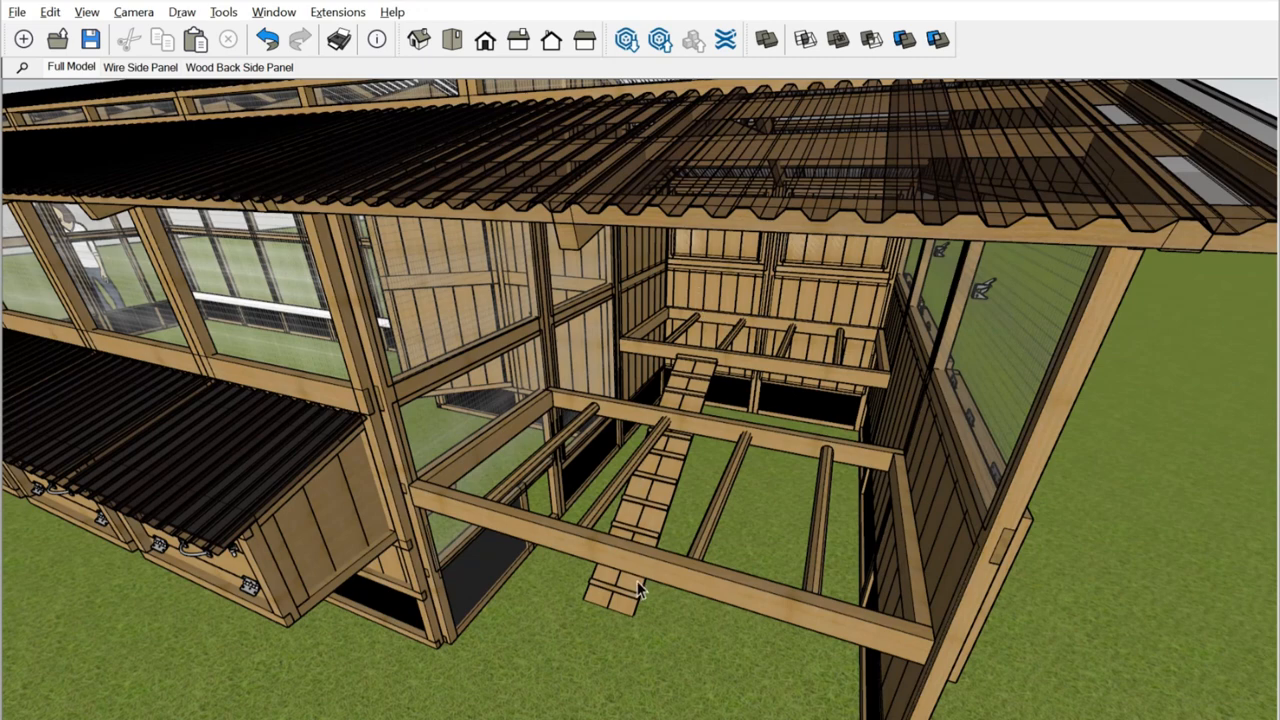
mouse_move(670, 598)
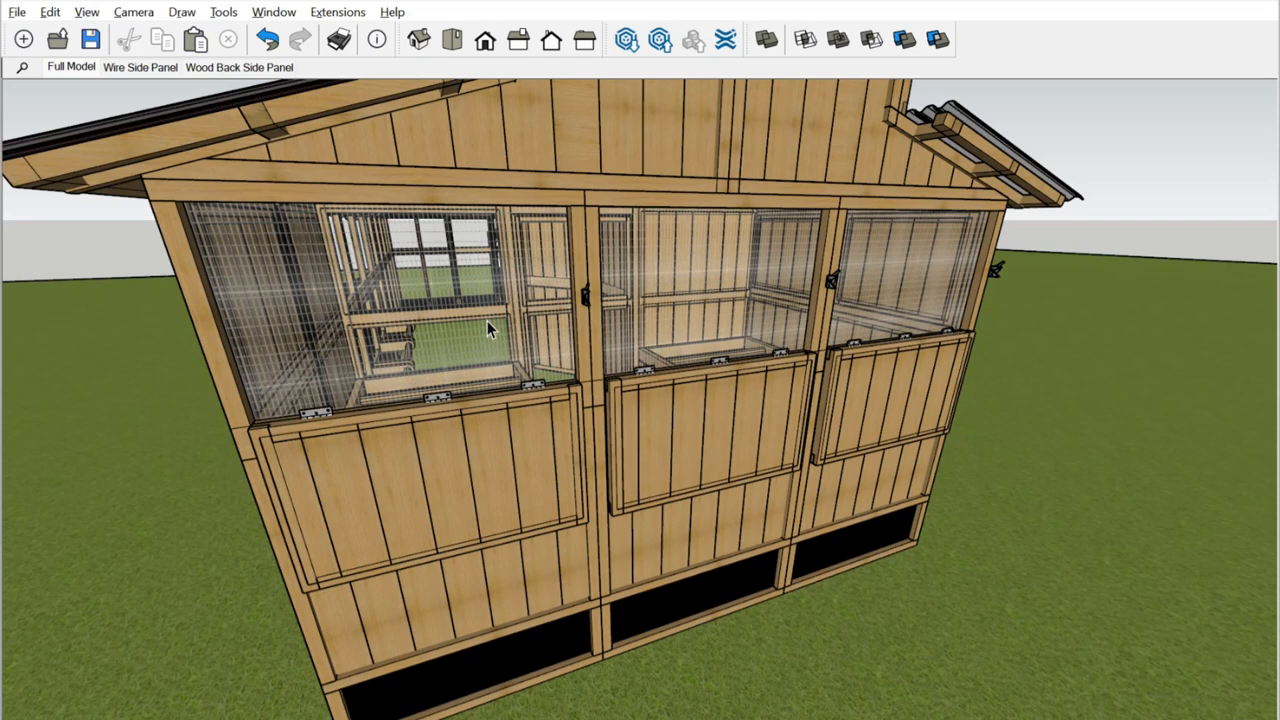
mouse_move(572, 350)
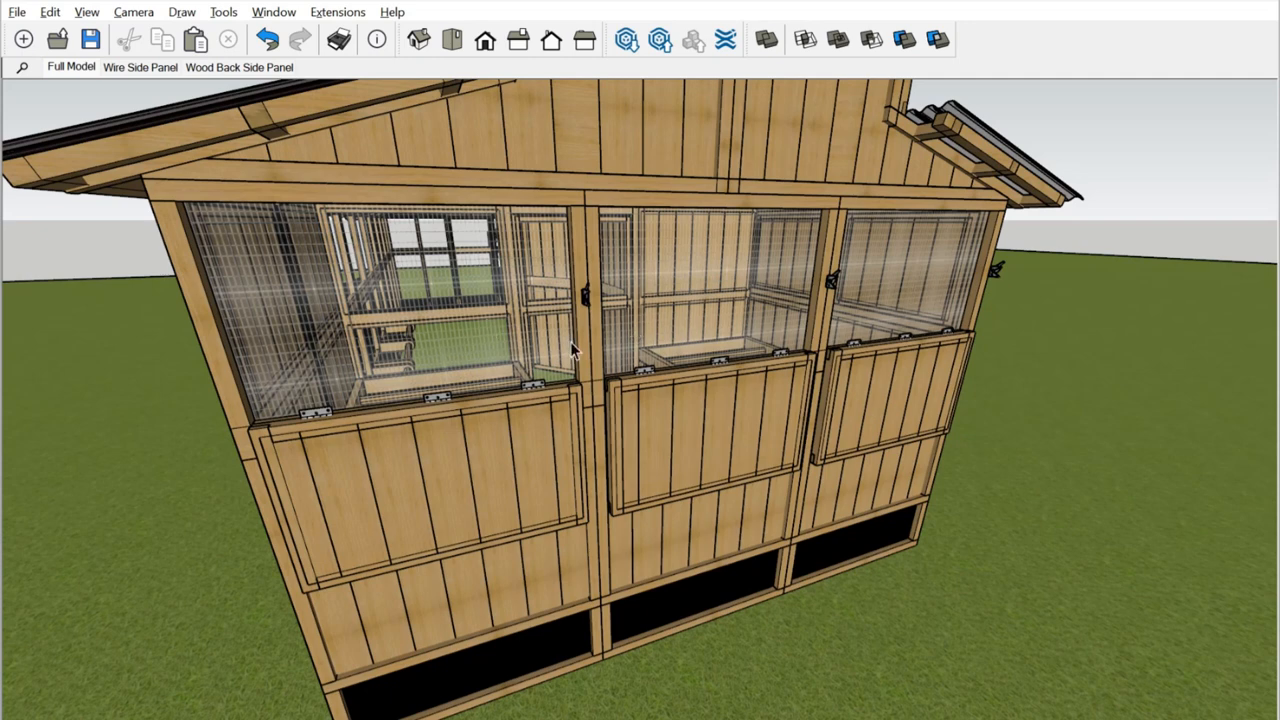
mouse_move(744, 224)
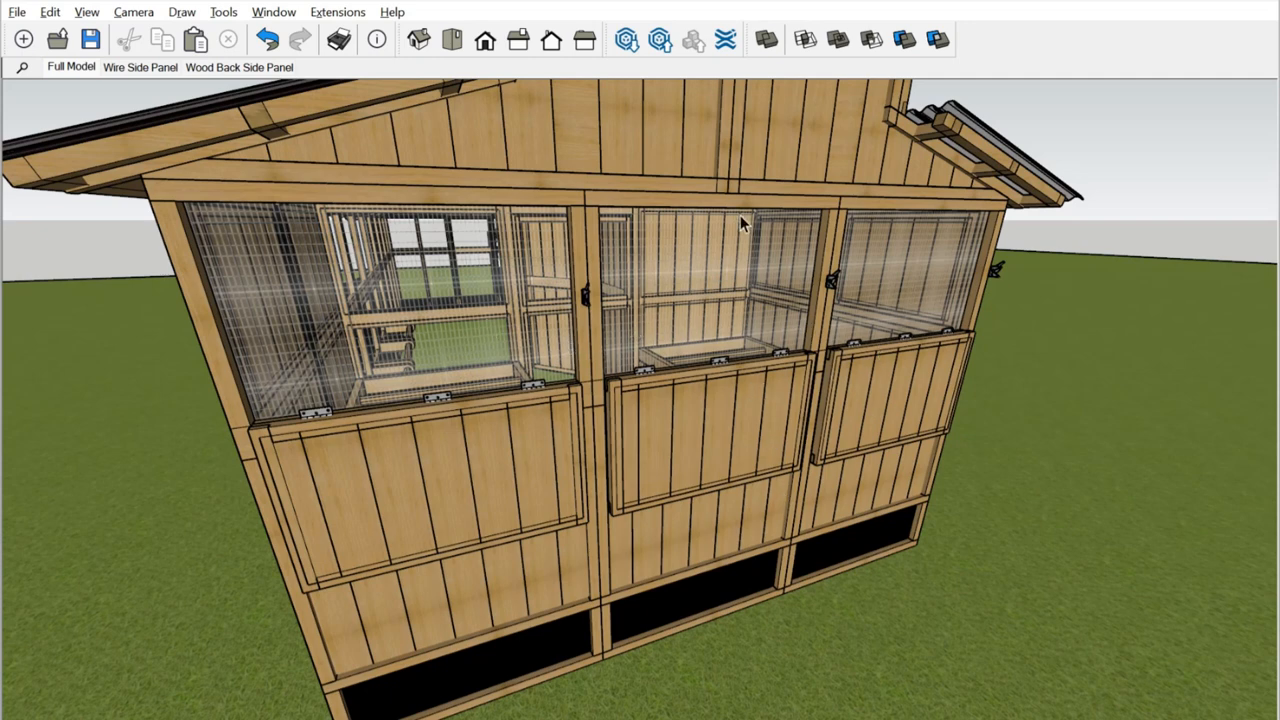
mouse_move(640, 376)
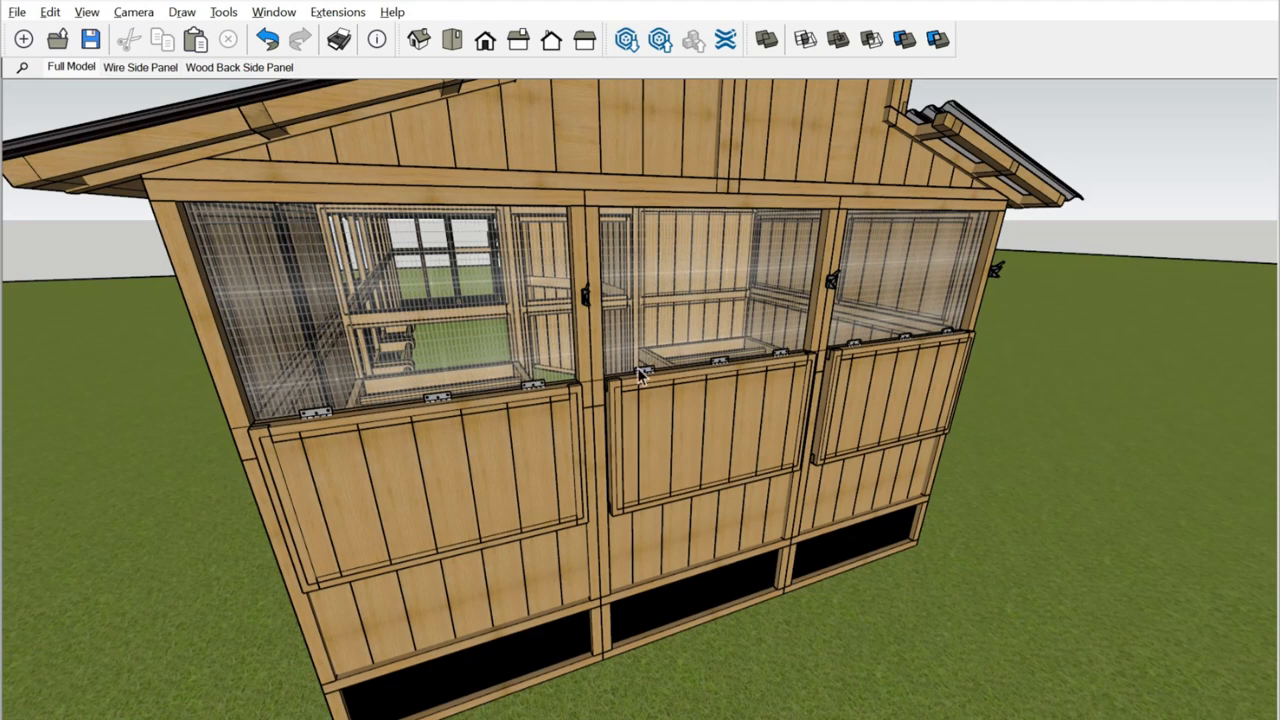
mouse_move(616, 480)
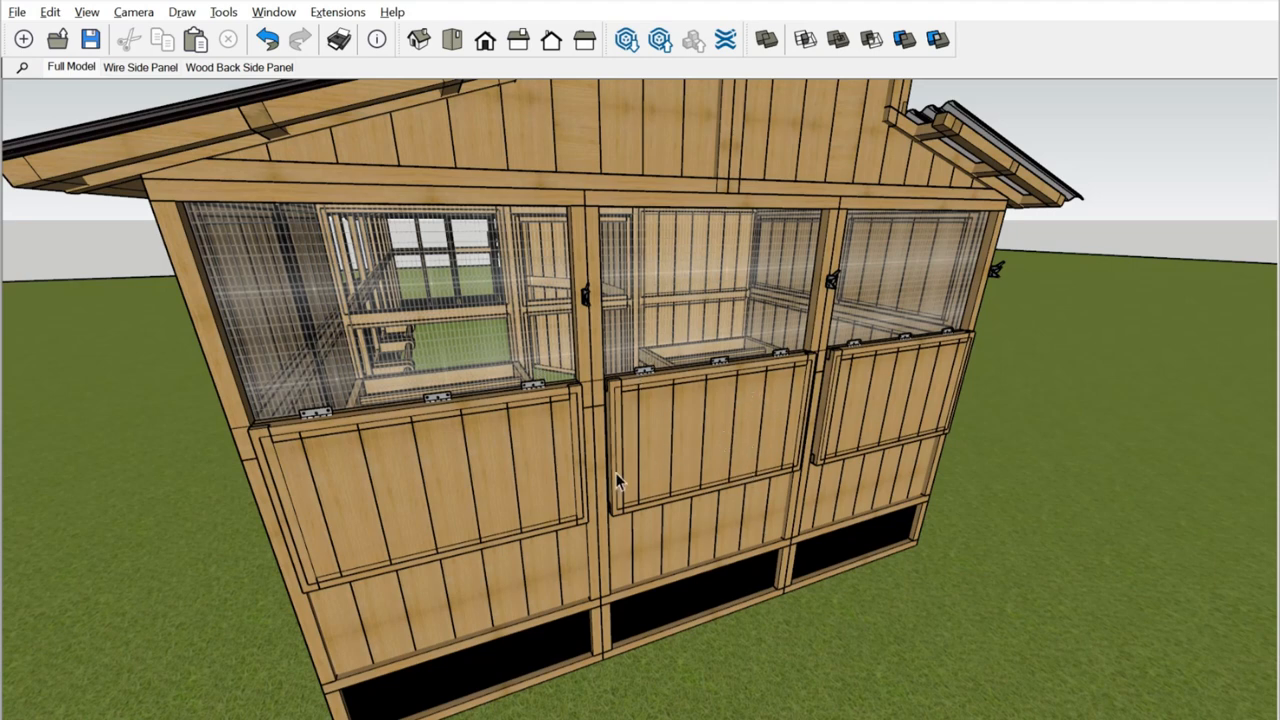
mouse_move(636, 512)
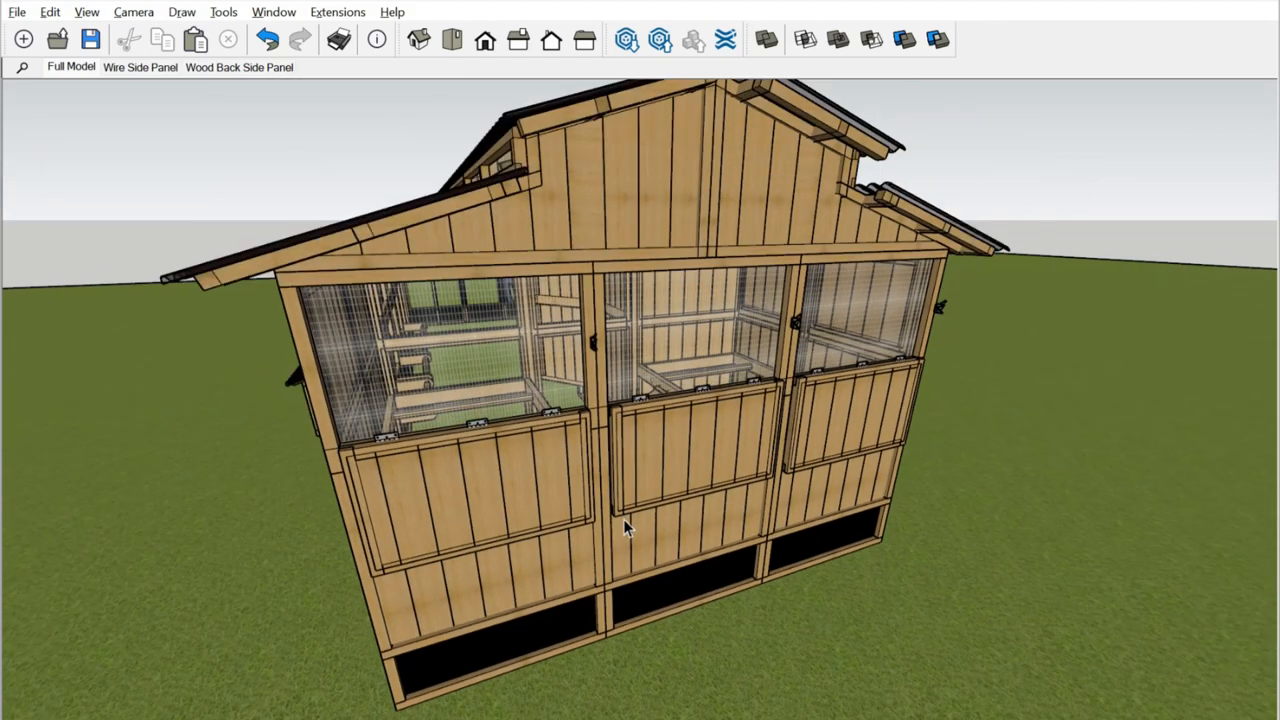
Orbit toward the gable end with its three screened windows.
drag(624, 528, 604, 540)
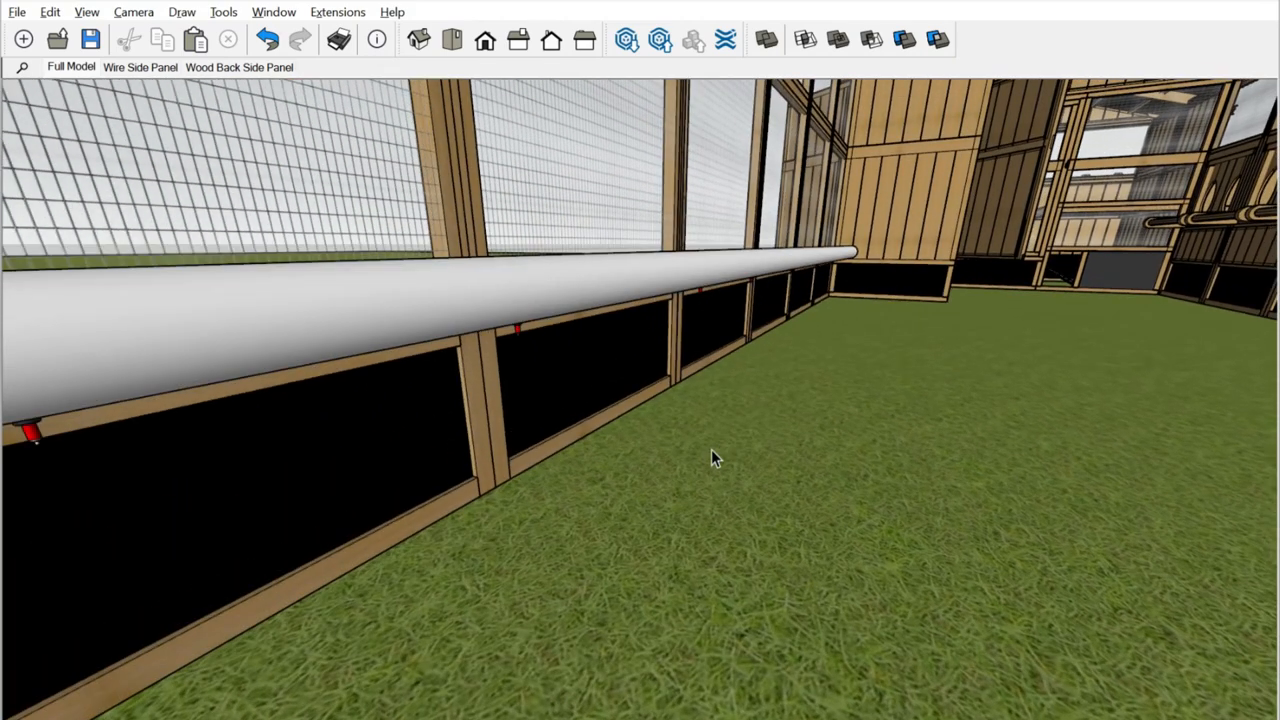
mouse_move(616, 504)
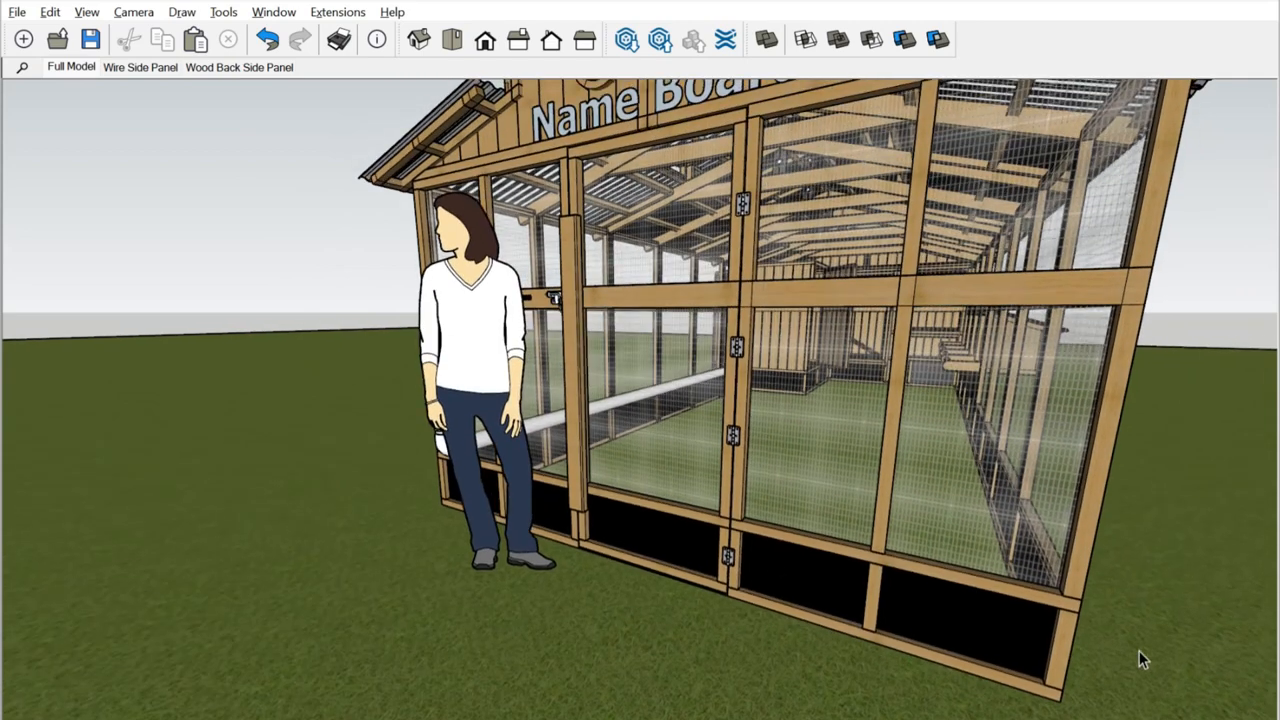
mouse_move(744, 440)
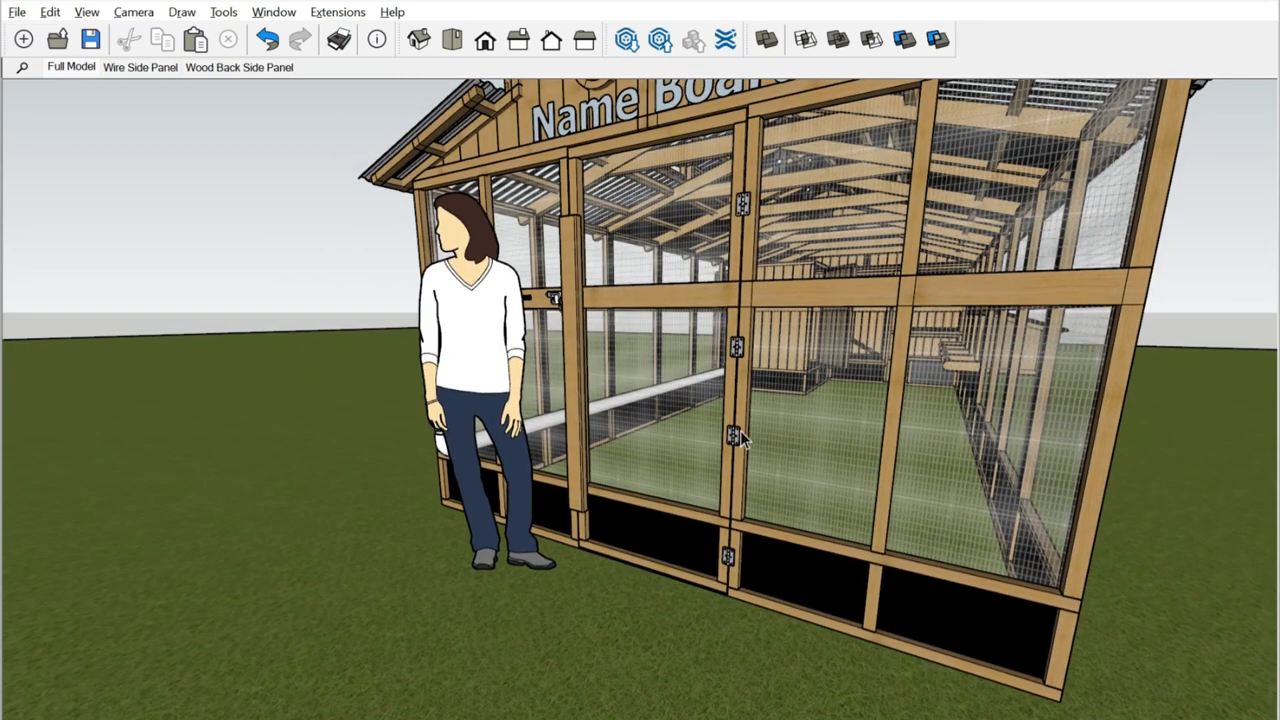
Start adjusting the camera's field of view from the Camera menu.
click(132, 12)
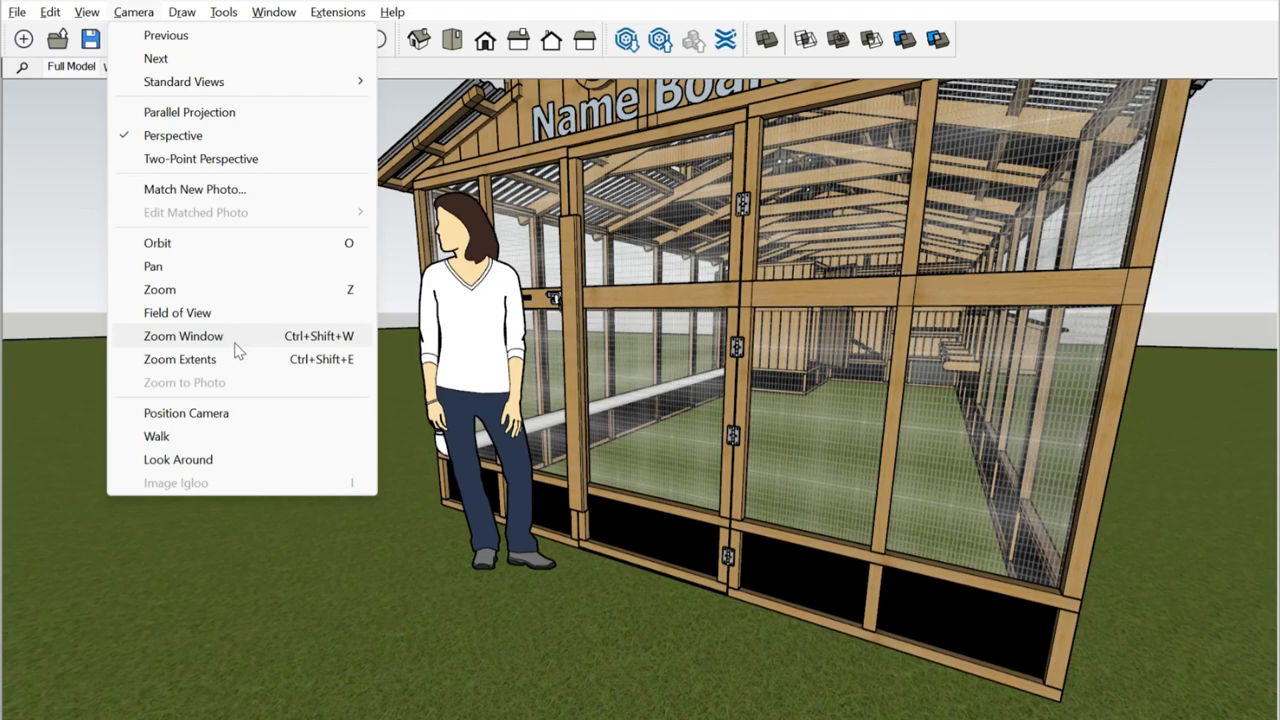
click(176, 312)
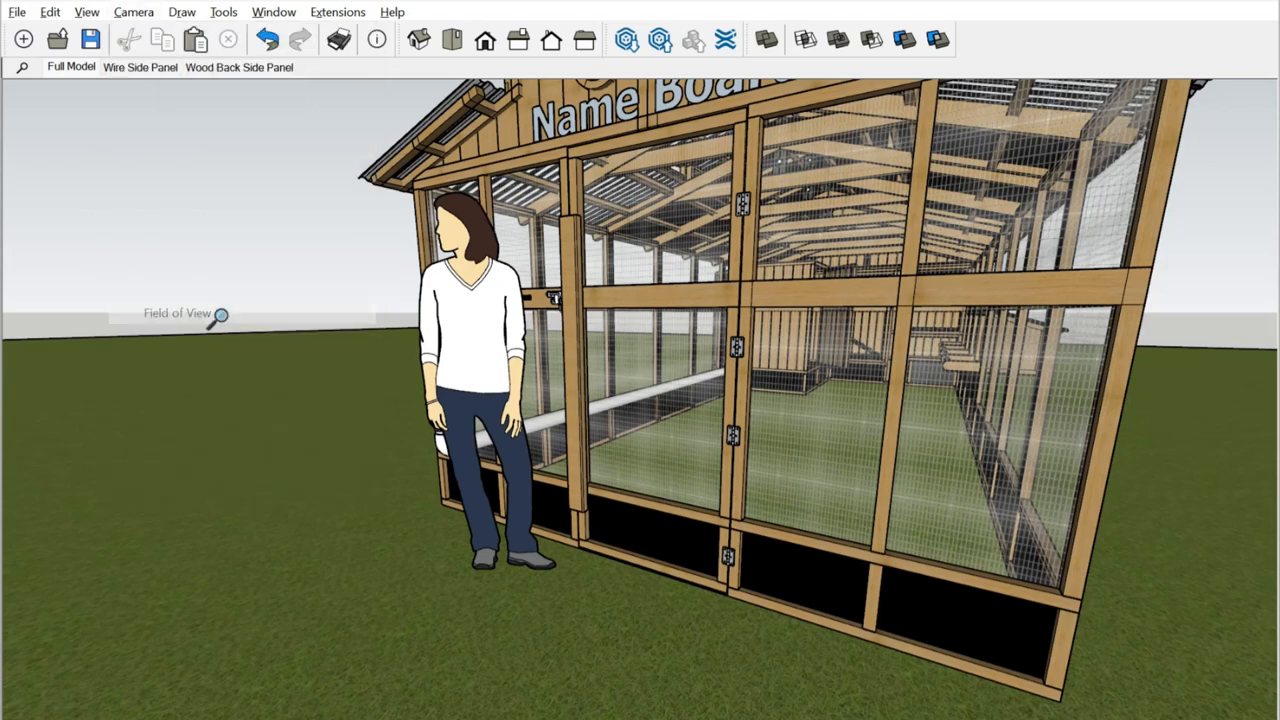
mouse_move(220, 318)
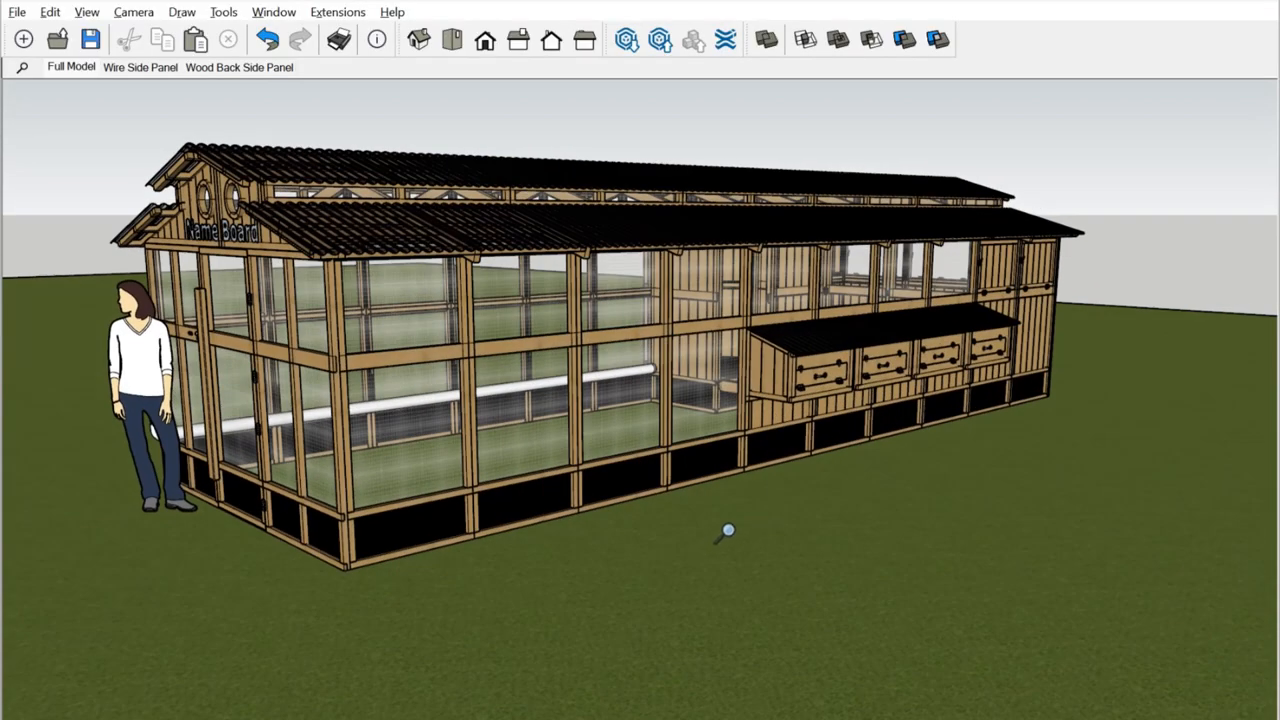
mouse_move(572, 358)
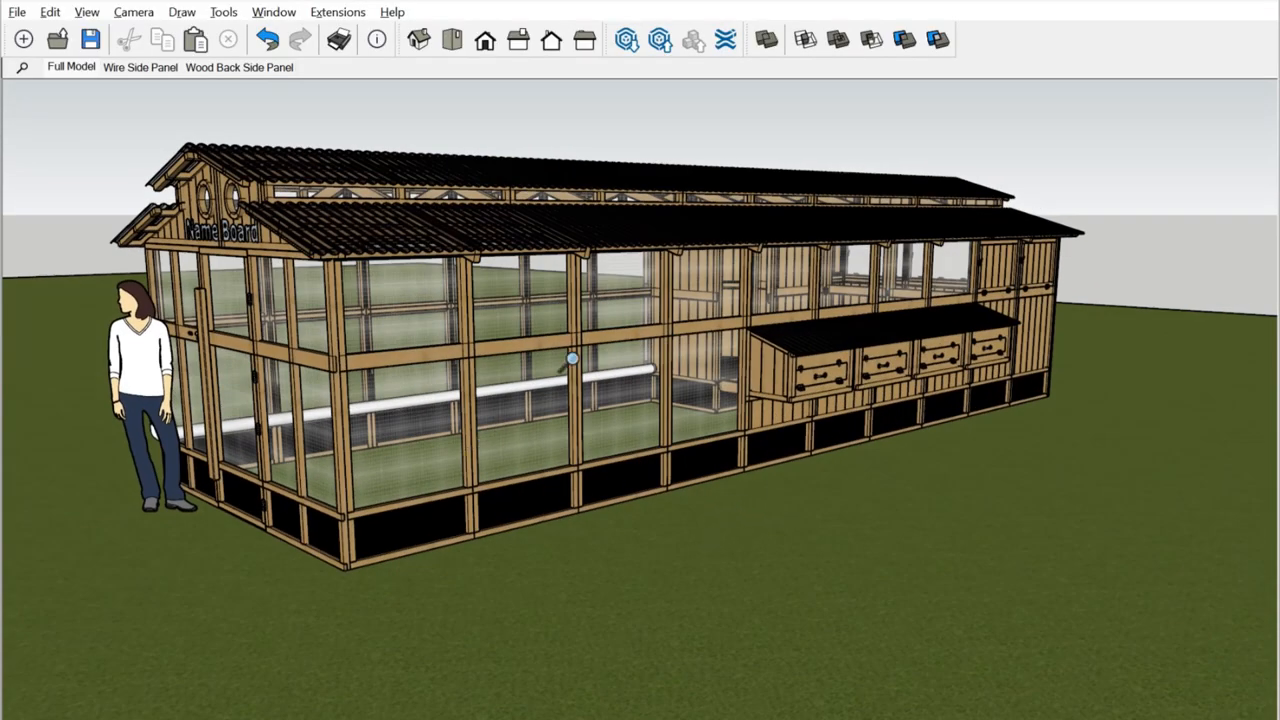
mouse_move(708, 410)
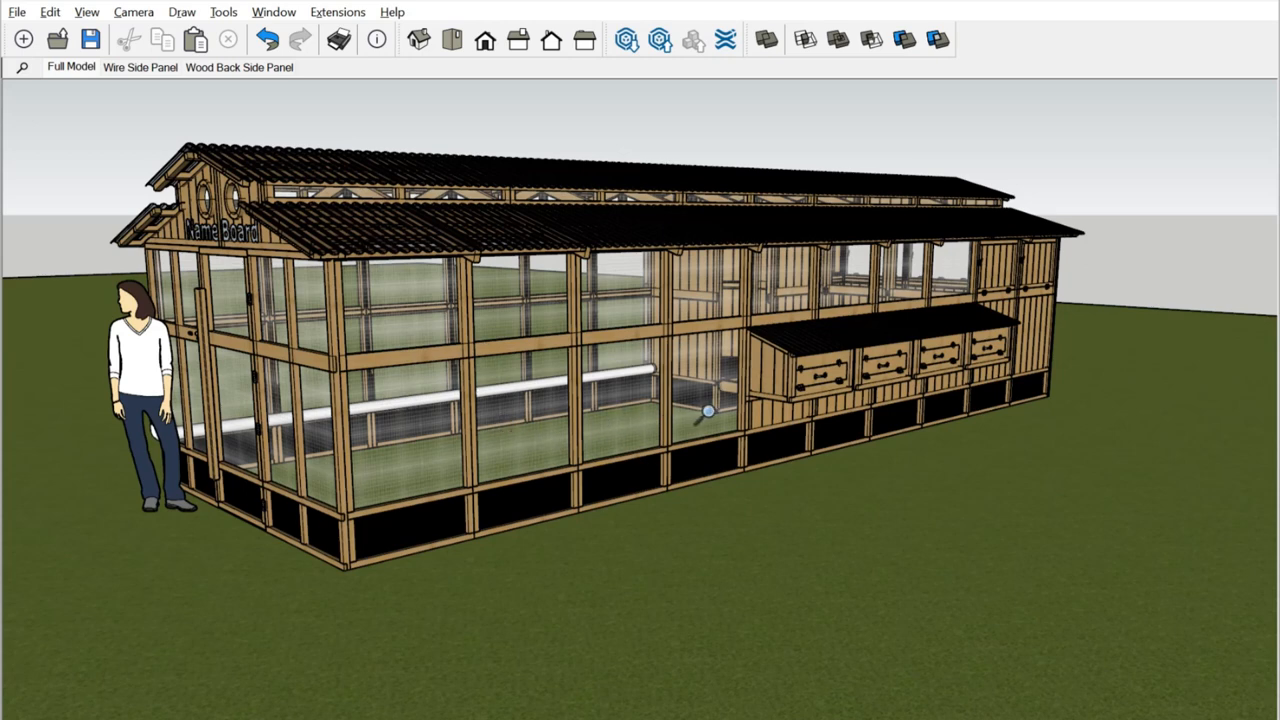
mouse_move(750, 448)
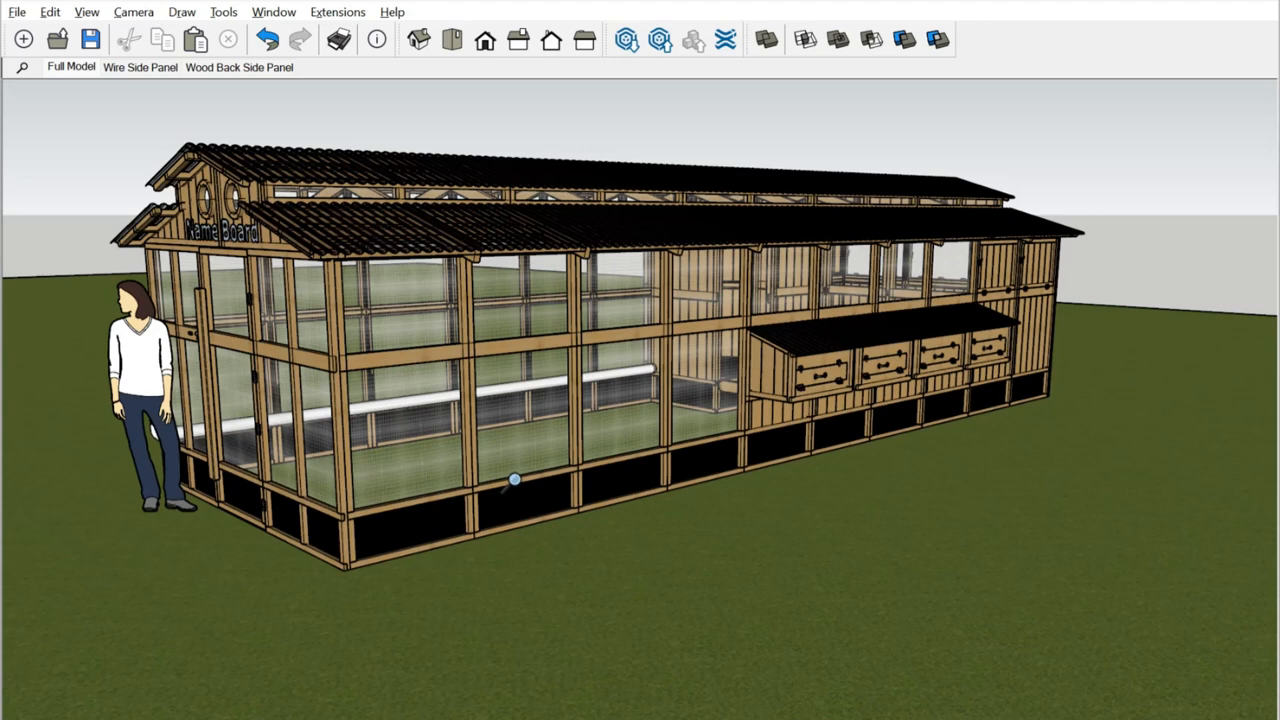
mouse_move(460, 490)
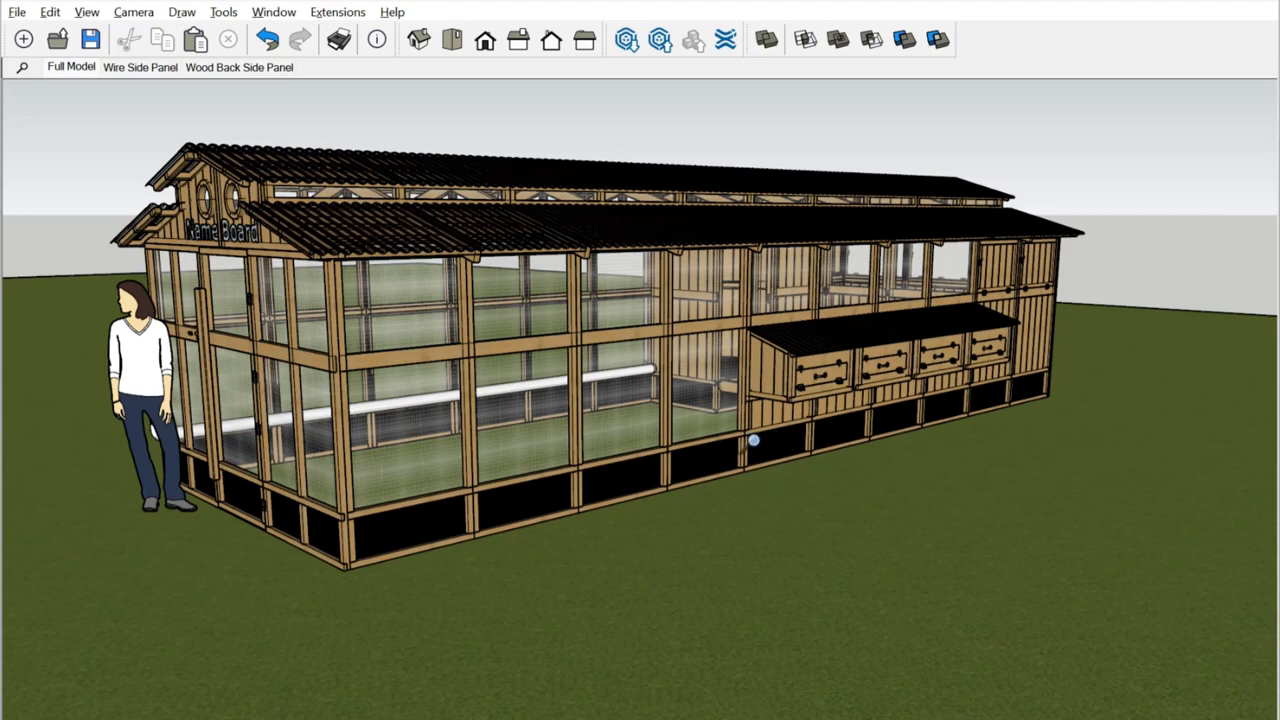
mouse_move(684, 492)
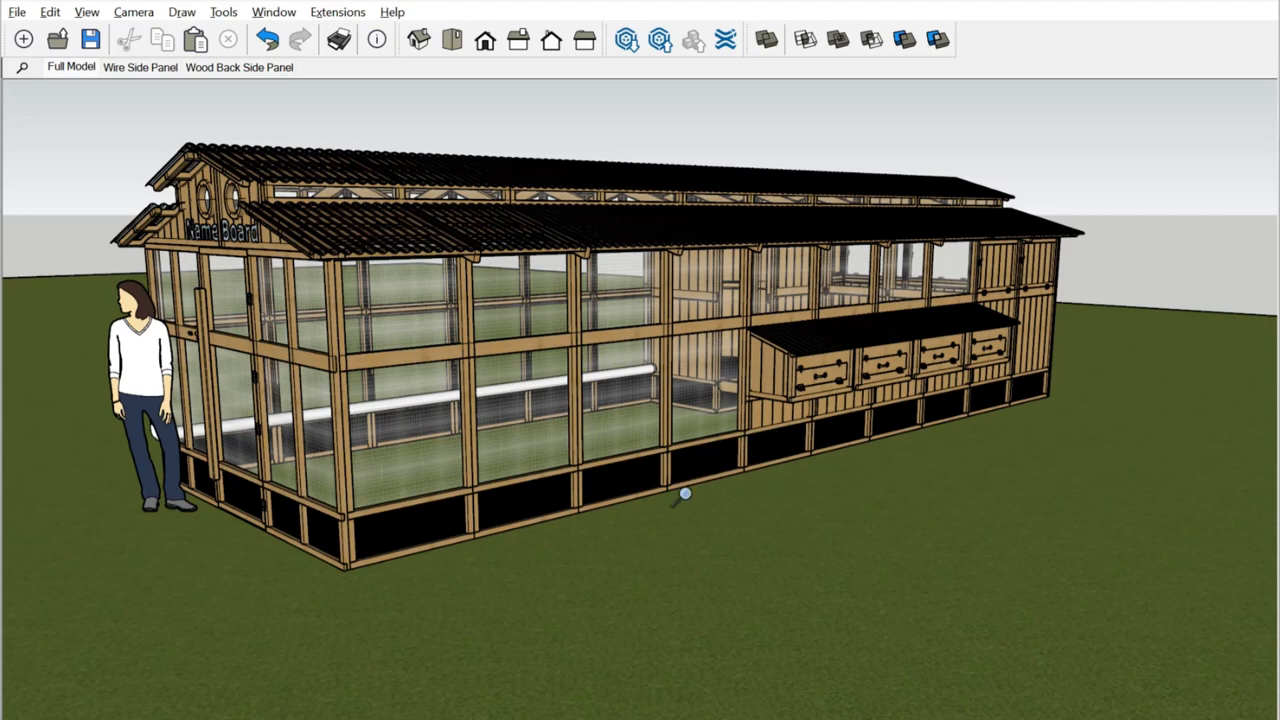
mouse_move(536, 486)
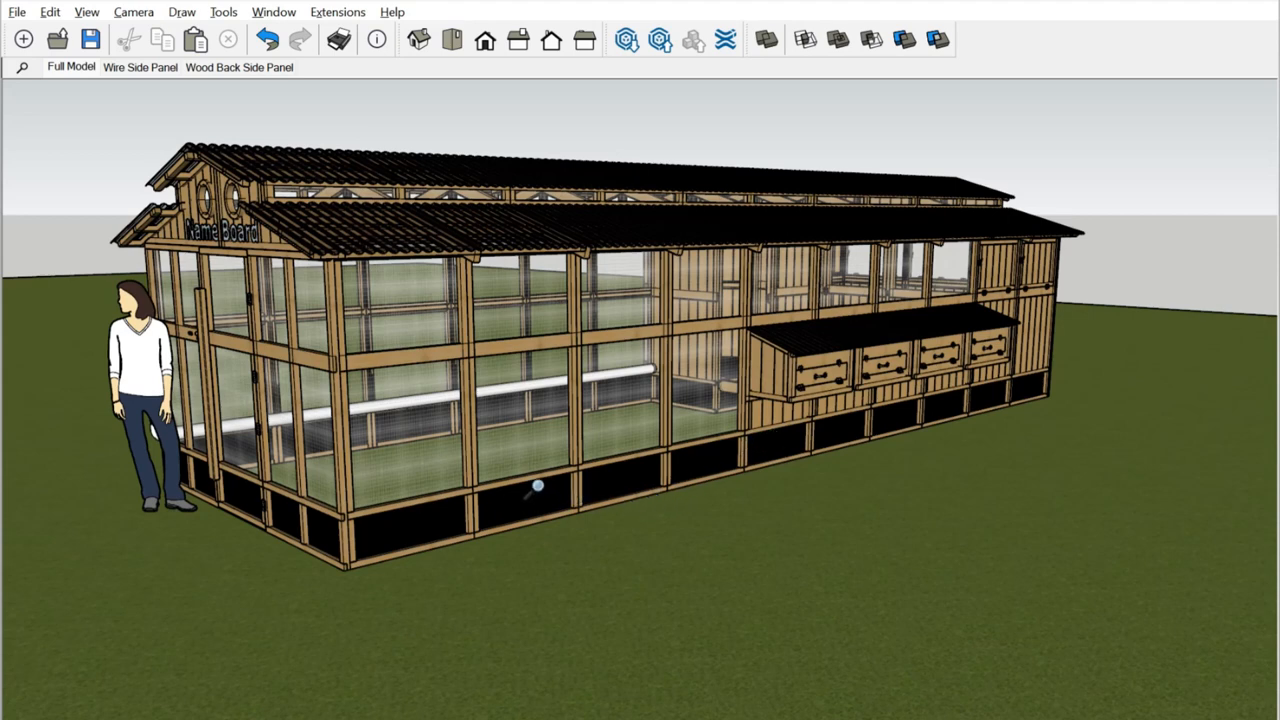
mouse_move(584, 492)
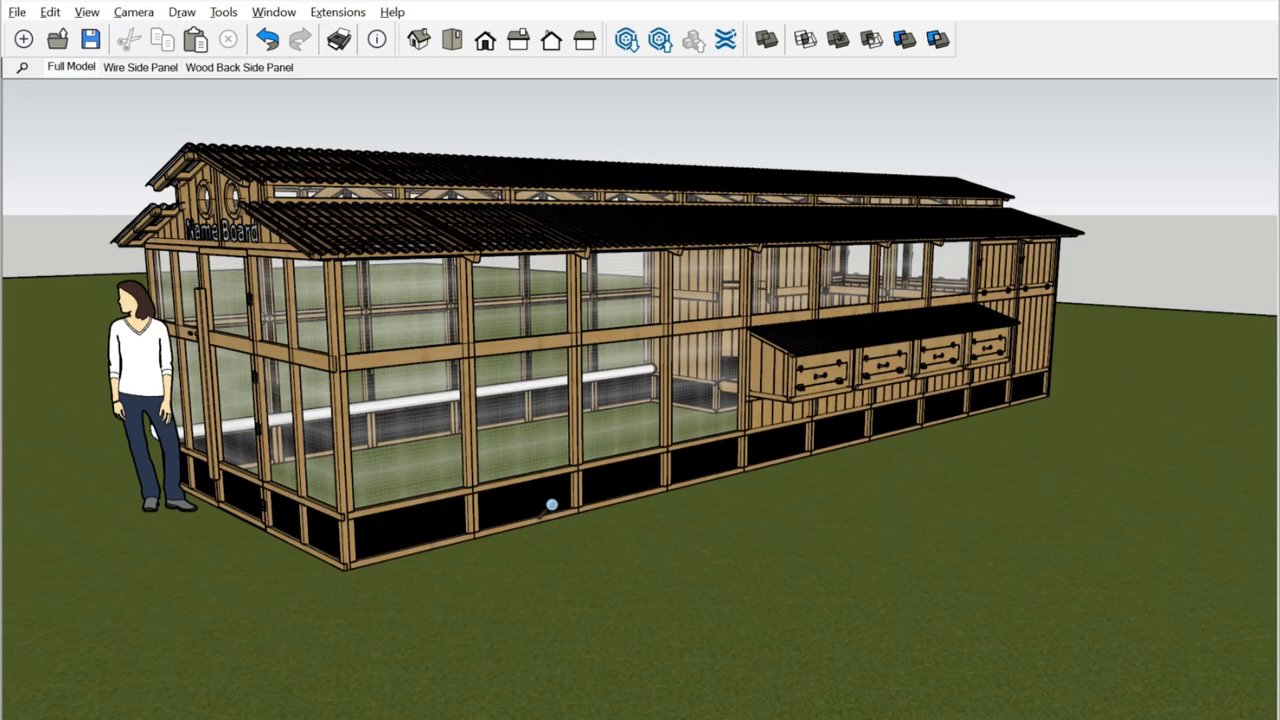
Orbit the coop so its long side with the nest boxes faces the viewer.
drag(552, 504, 640, 528)
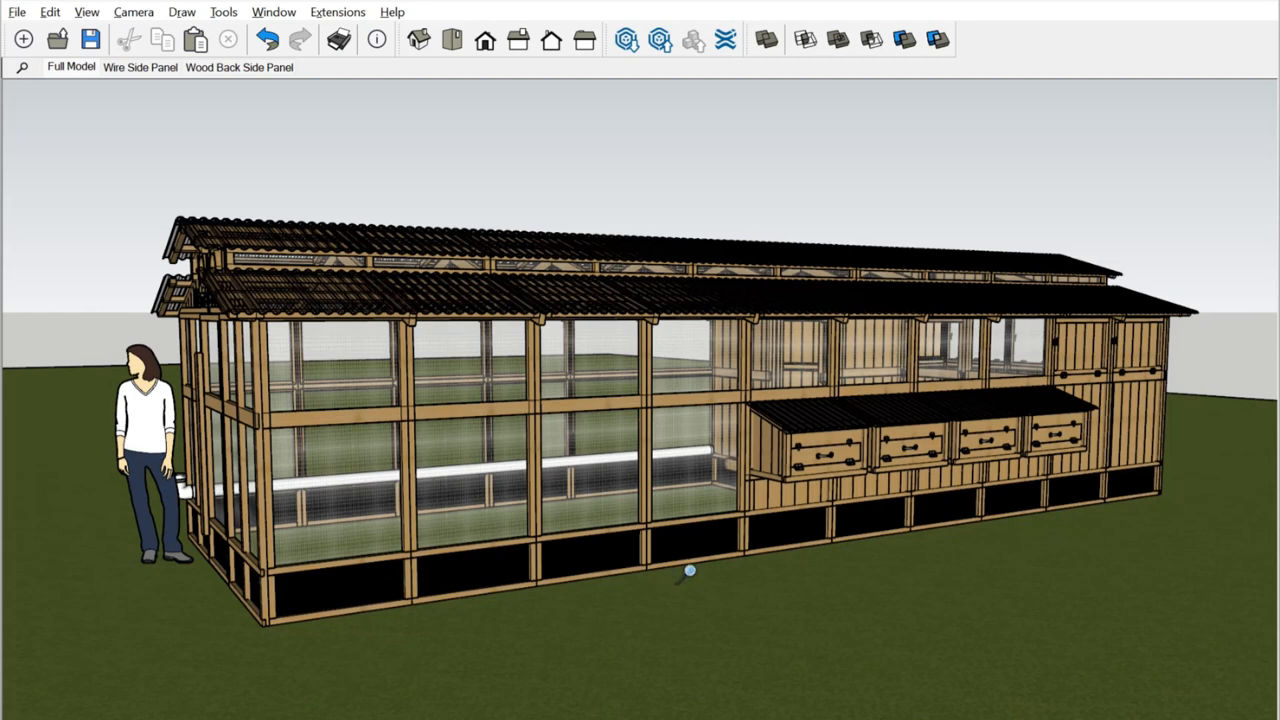
mouse_move(960, 588)
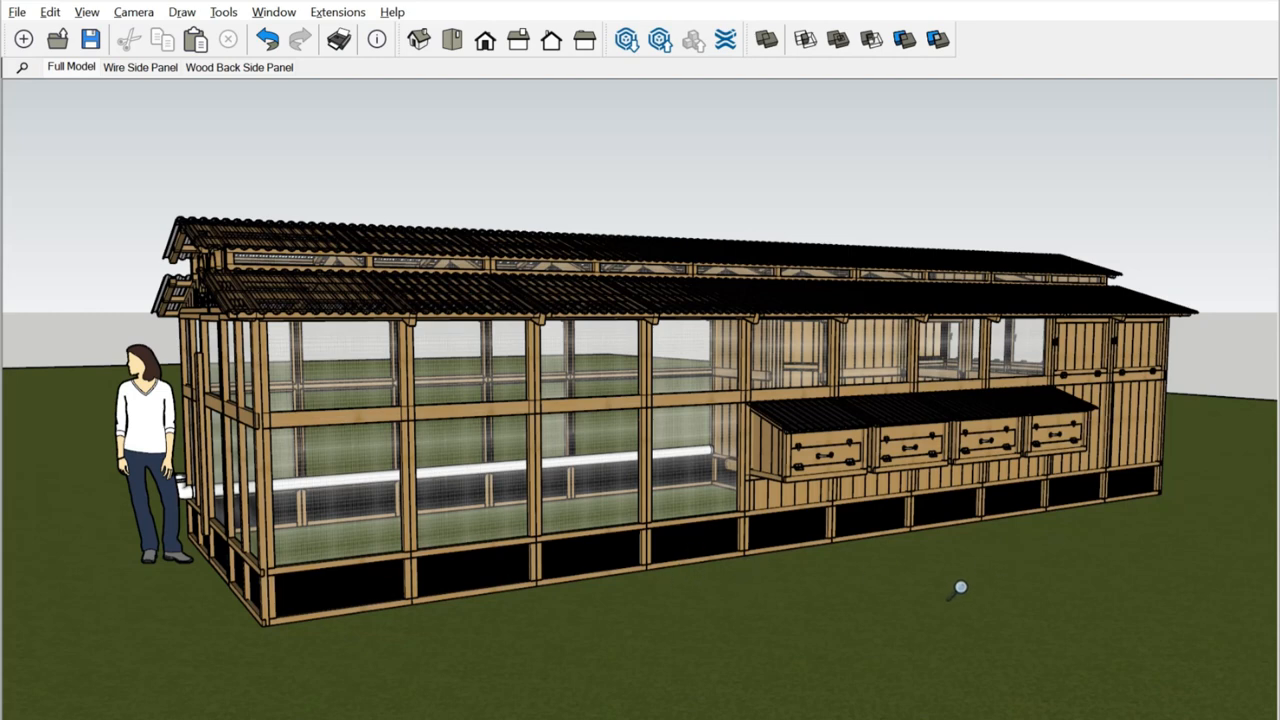
mouse_move(740, 580)
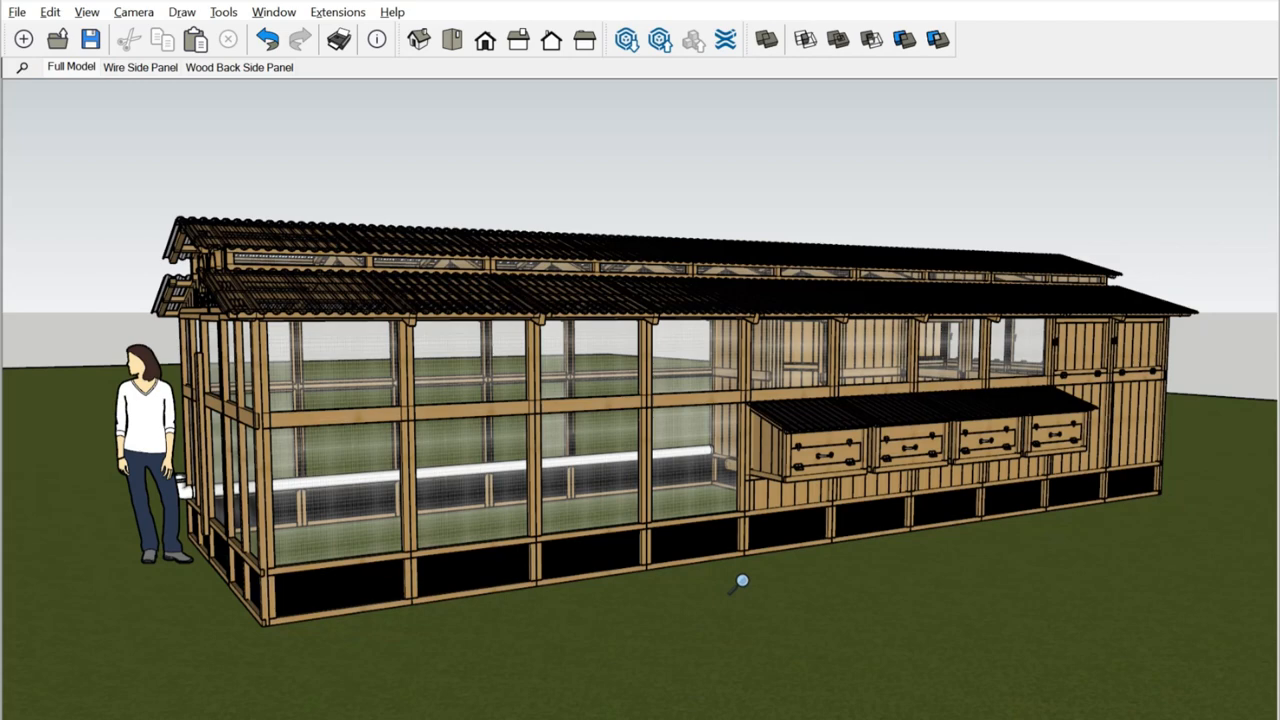
mouse_move(780, 582)
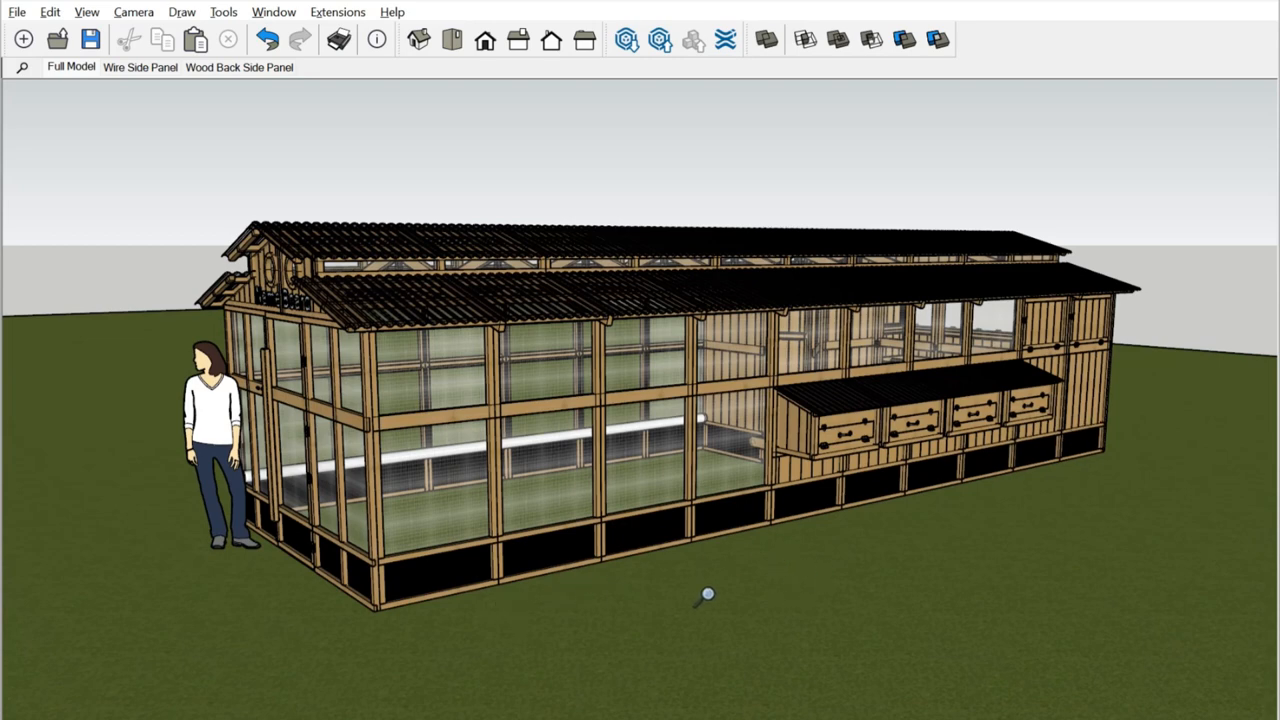
mouse_move(1048, 456)
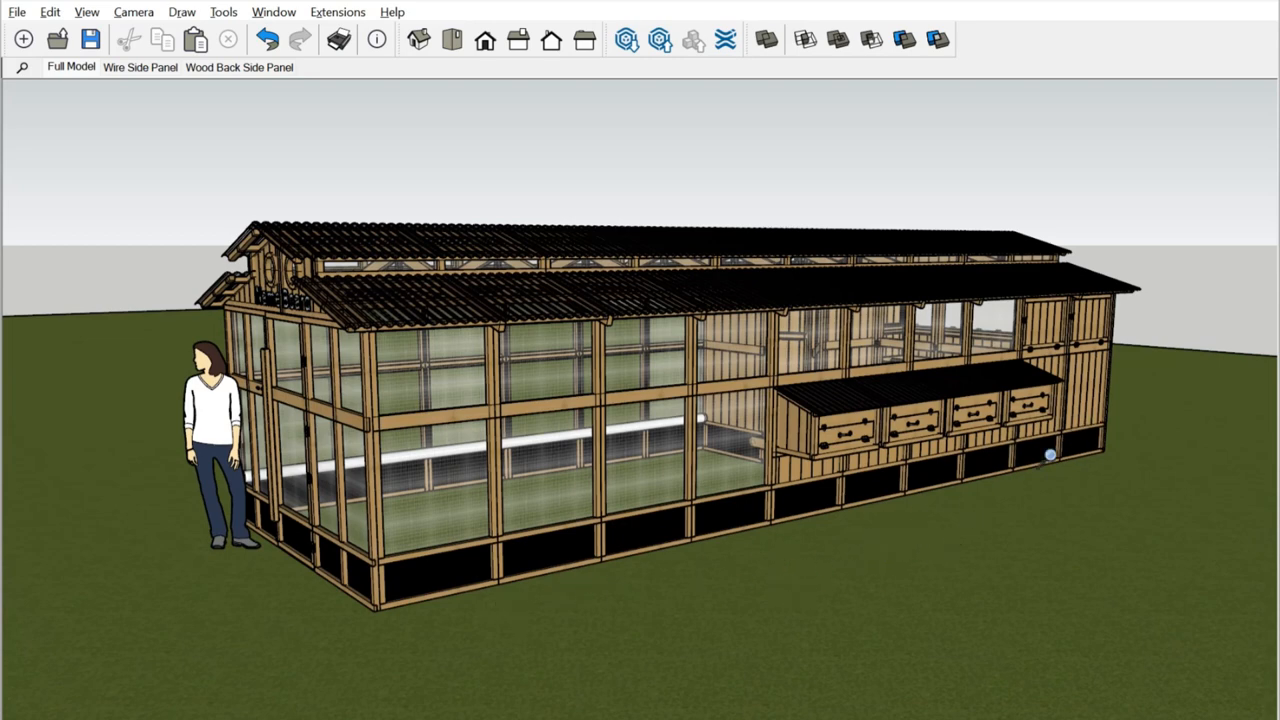
mouse_move(864, 540)
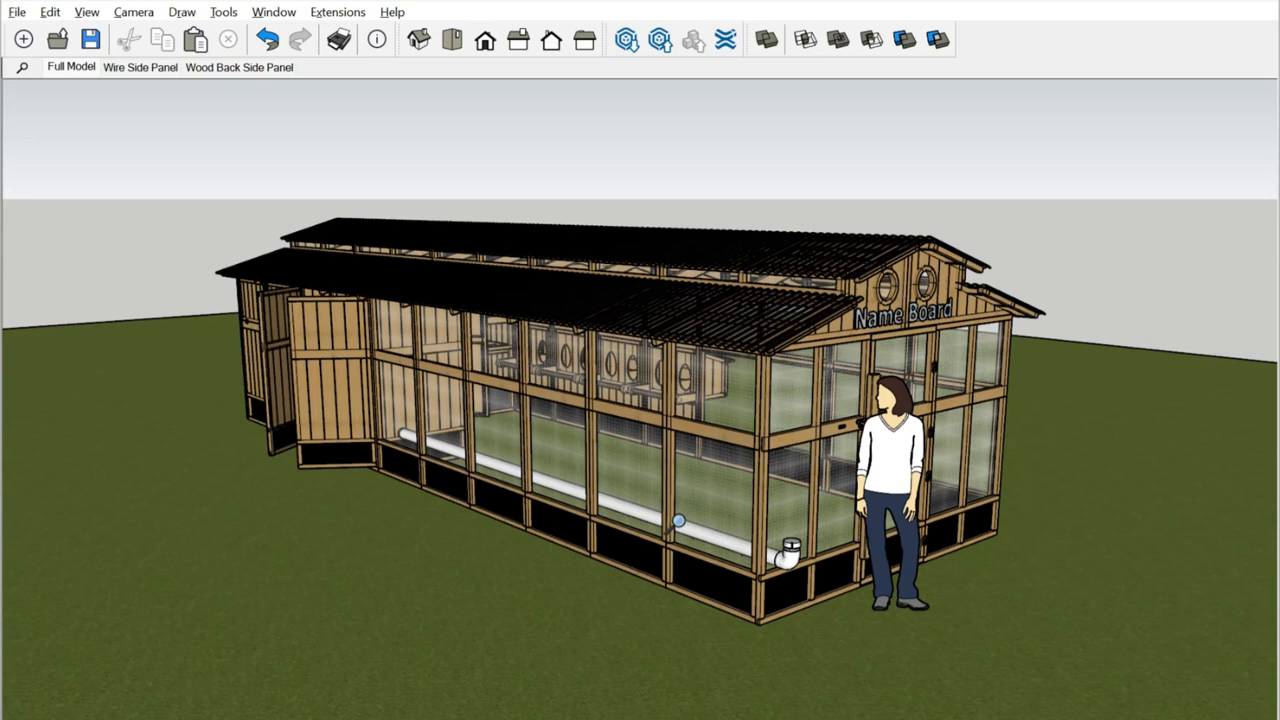
mouse_move(516, 458)
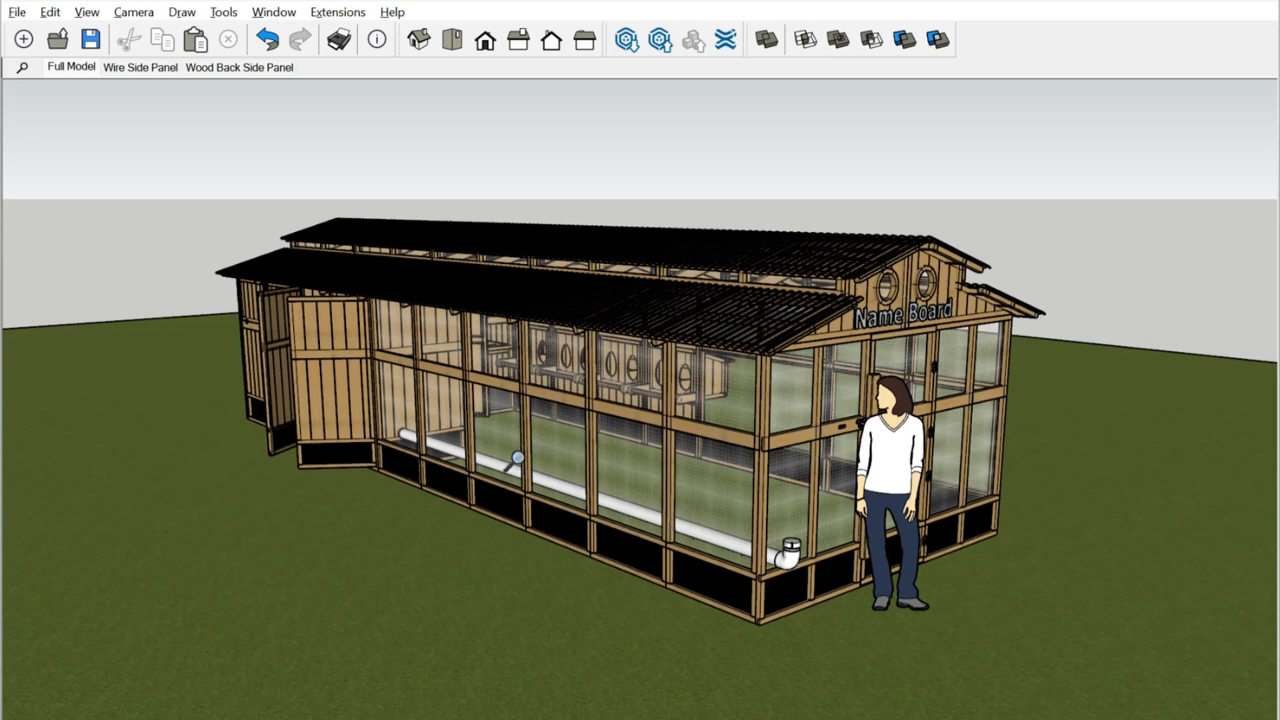
mouse_move(508, 412)
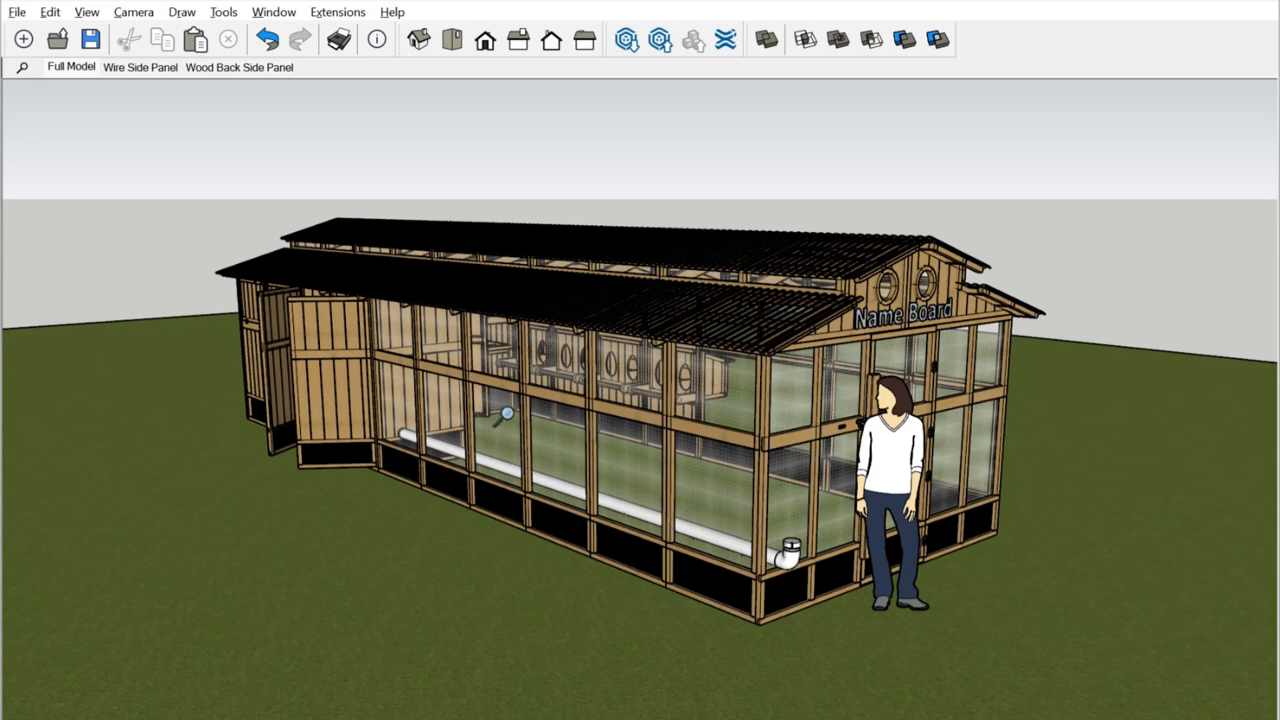
mouse_move(788, 518)
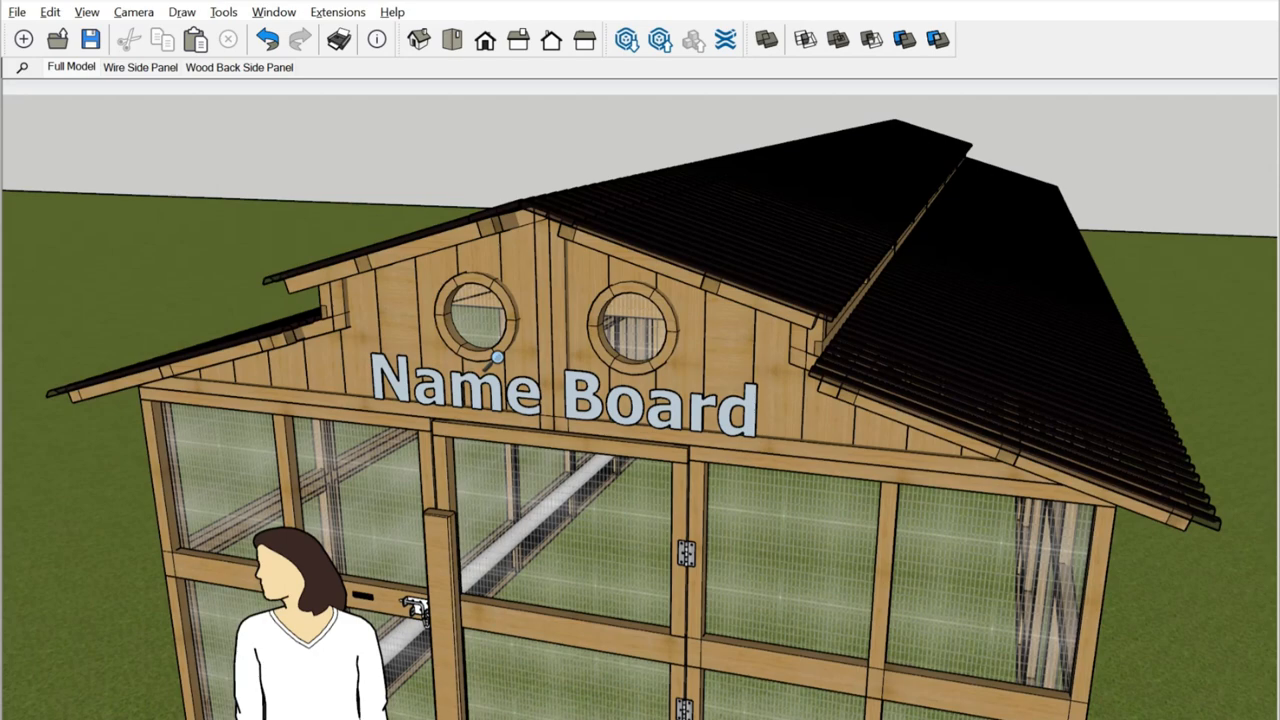
mouse_move(592, 330)
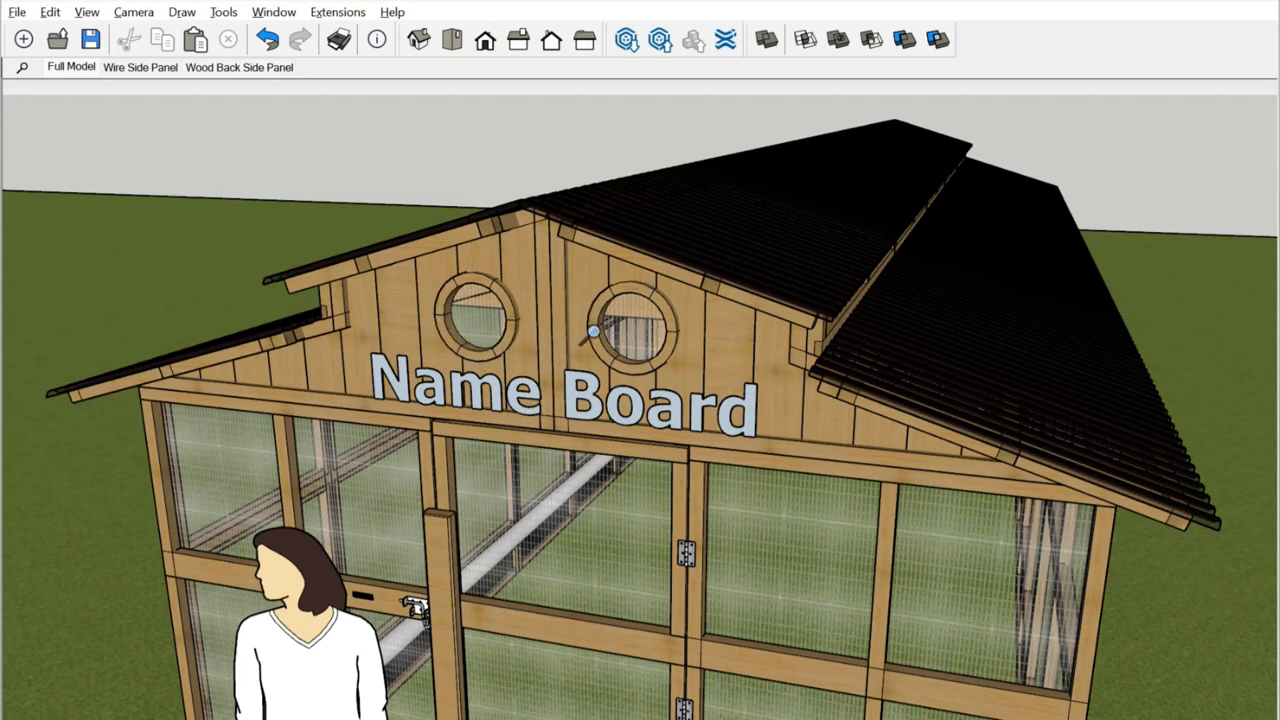